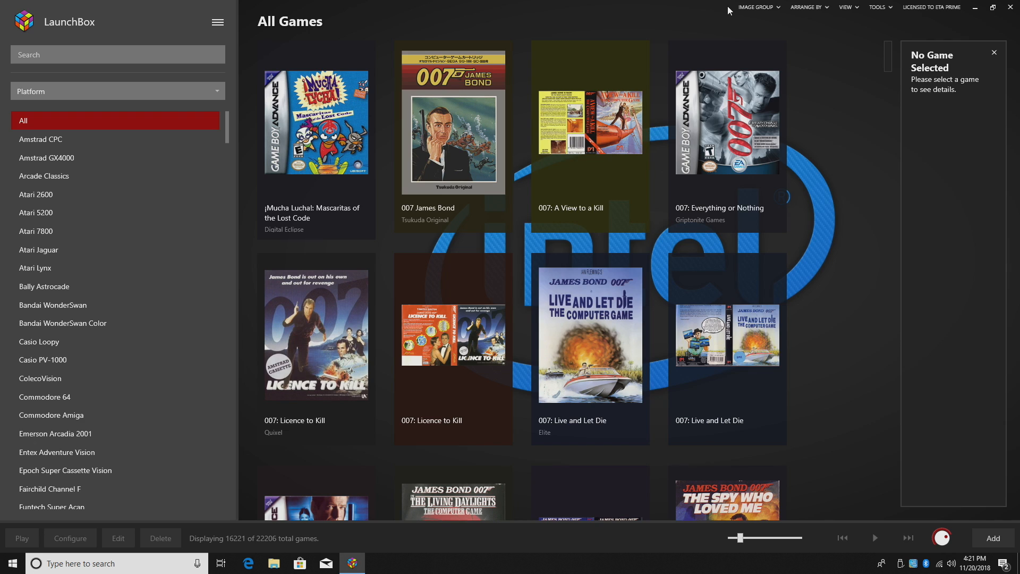
{"action": "mouse_move", "coordinate": [341, 24]}
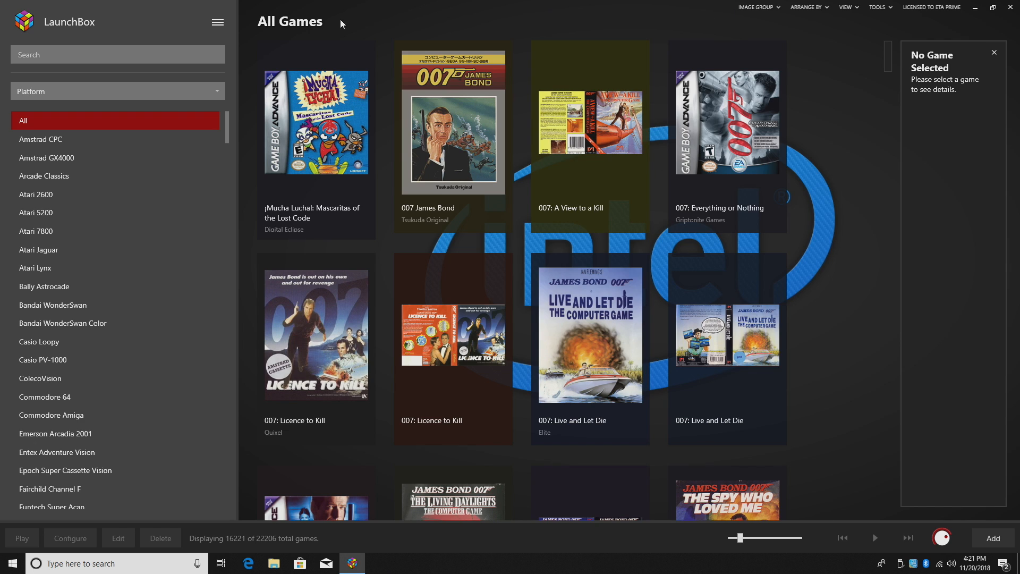
Open the main menu and show its Tools submenu
{"action": "left_click", "coordinate": [217, 22]}
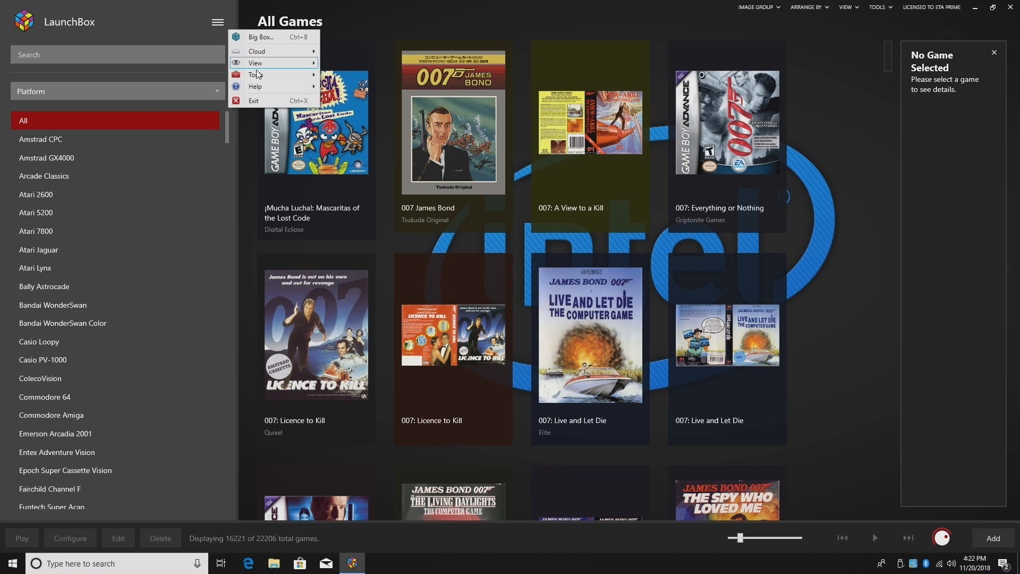
{"action": "left_click", "coordinate": [256, 75]}
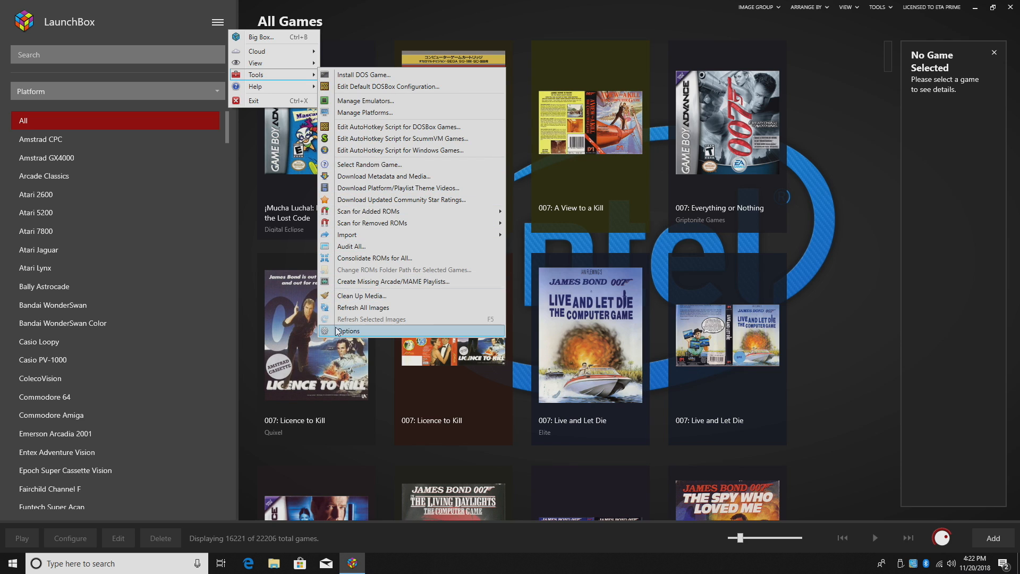
{"action": "left_click", "coordinate": [350, 330]}
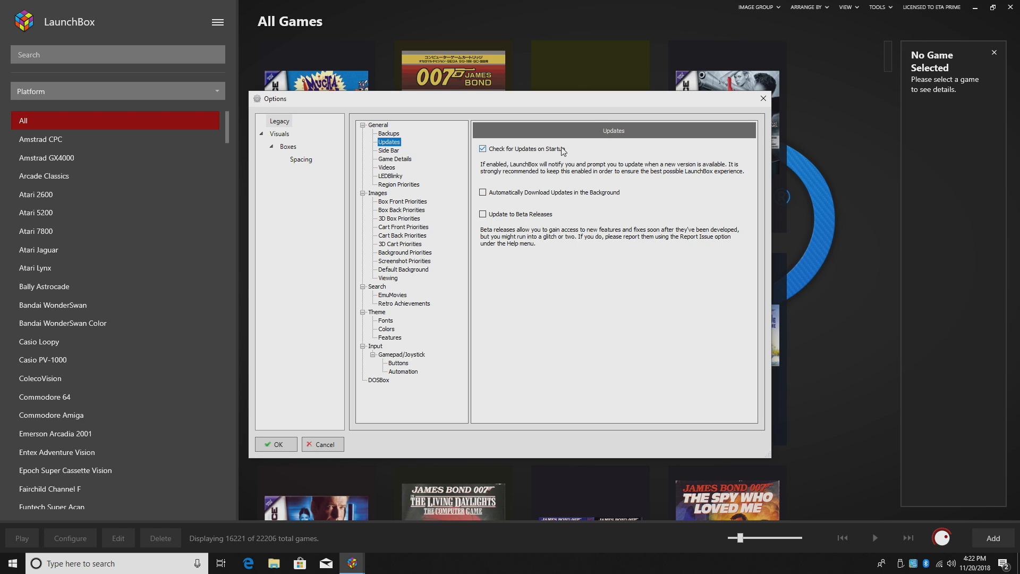
{"action": "mouse_move", "coordinate": [558, 157]}
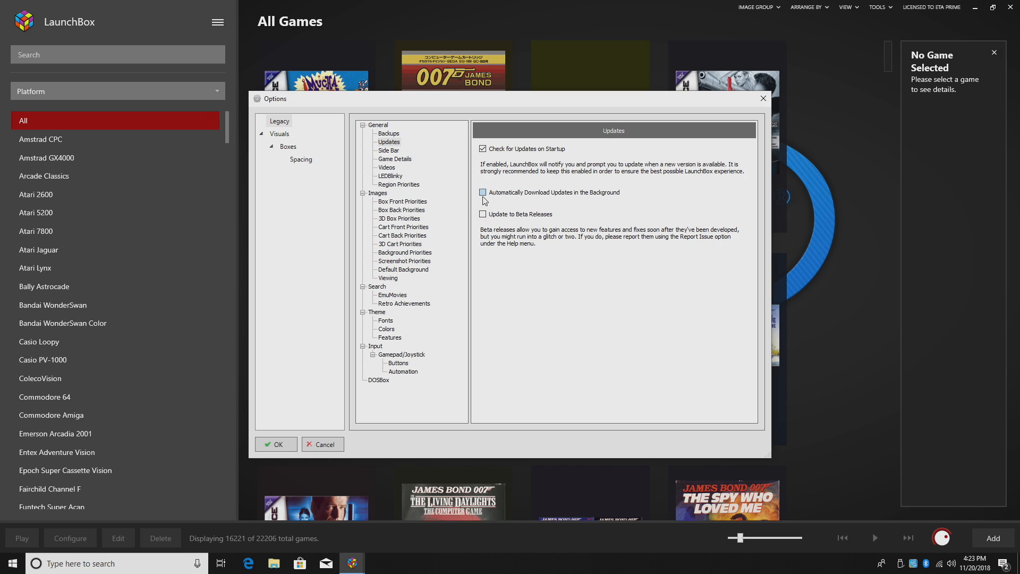
{"action": "left_click", "coordinate": [483, 192]}
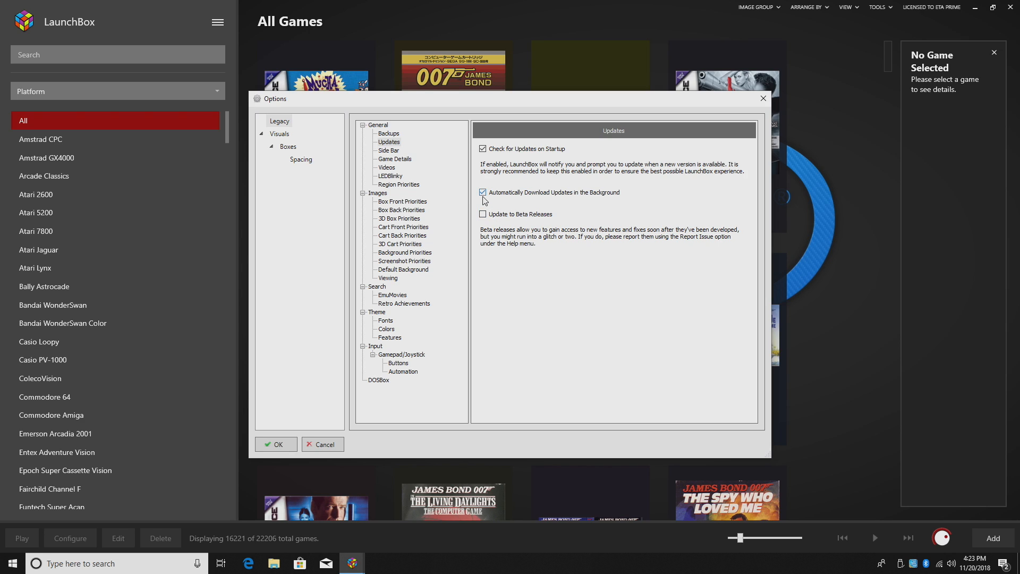
{"action": "left_click", "coordinate": [483, 193]}
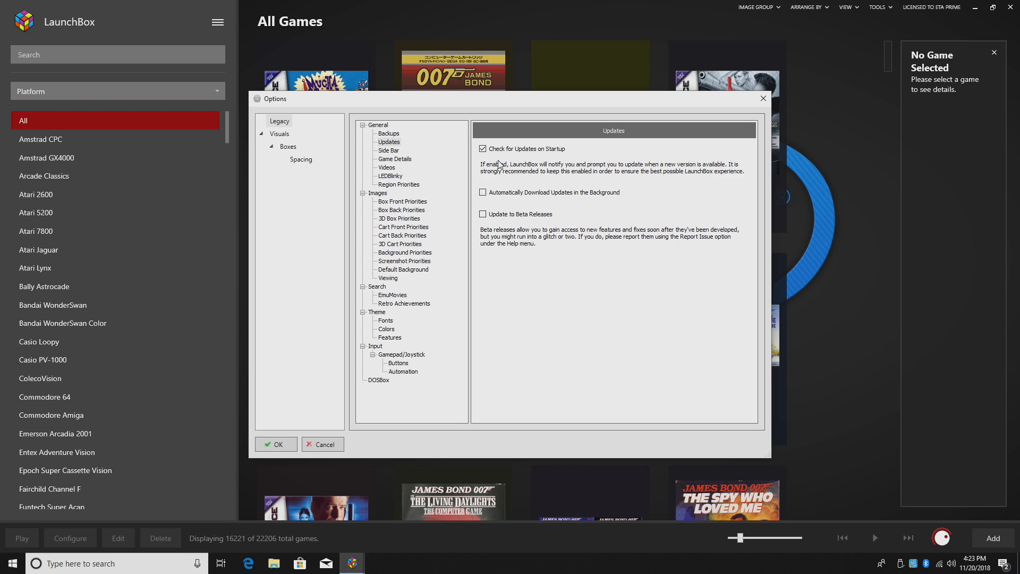
{"action": "mouse_move", "coordinate": [498, 161]}
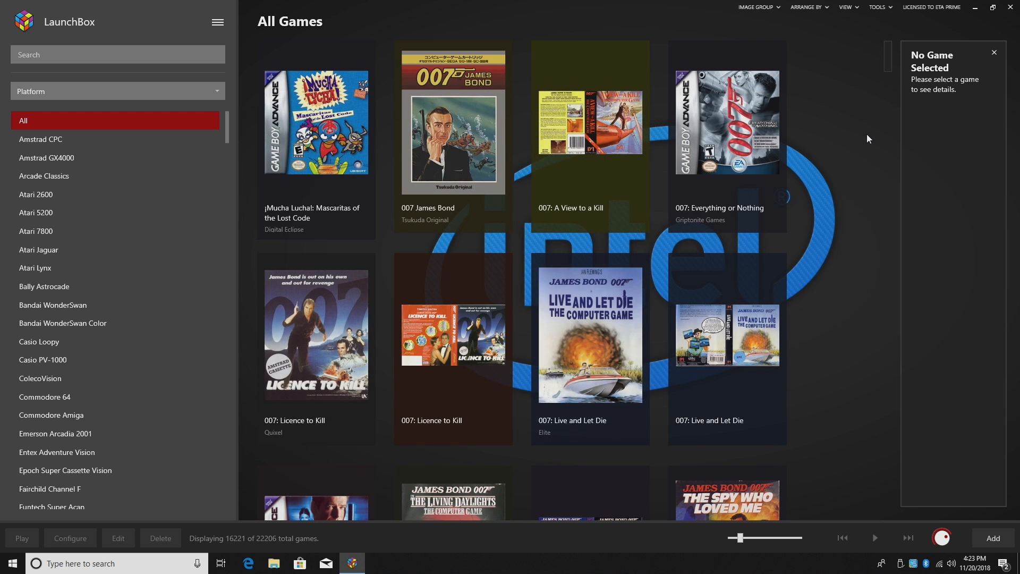
{"action": "mouse_move", "coordinate": [216, 22]}
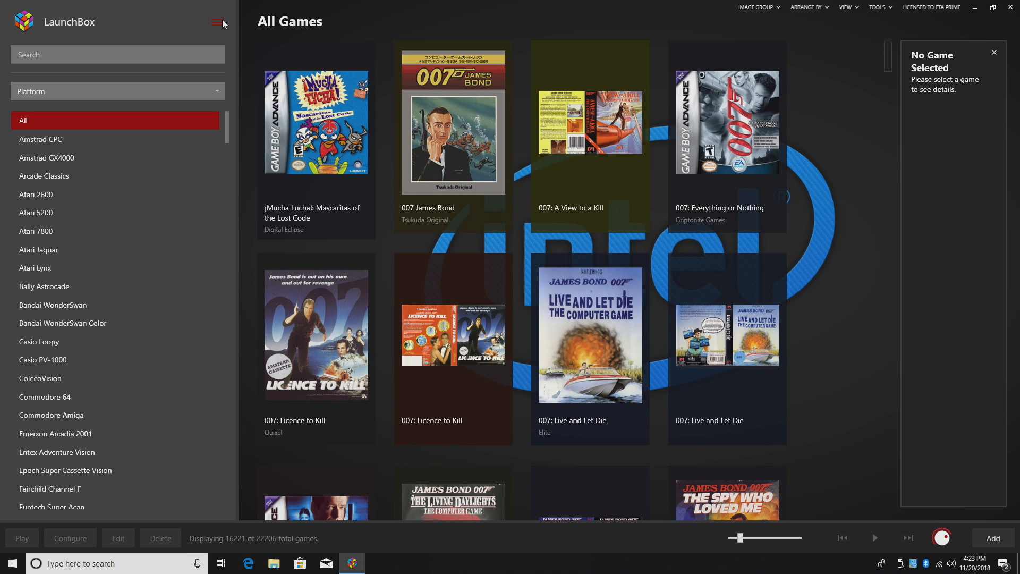
Bring up the Clean Up Media dialog from the Tools menu
{"action": "left_click", "coordinate": [218, 21]}
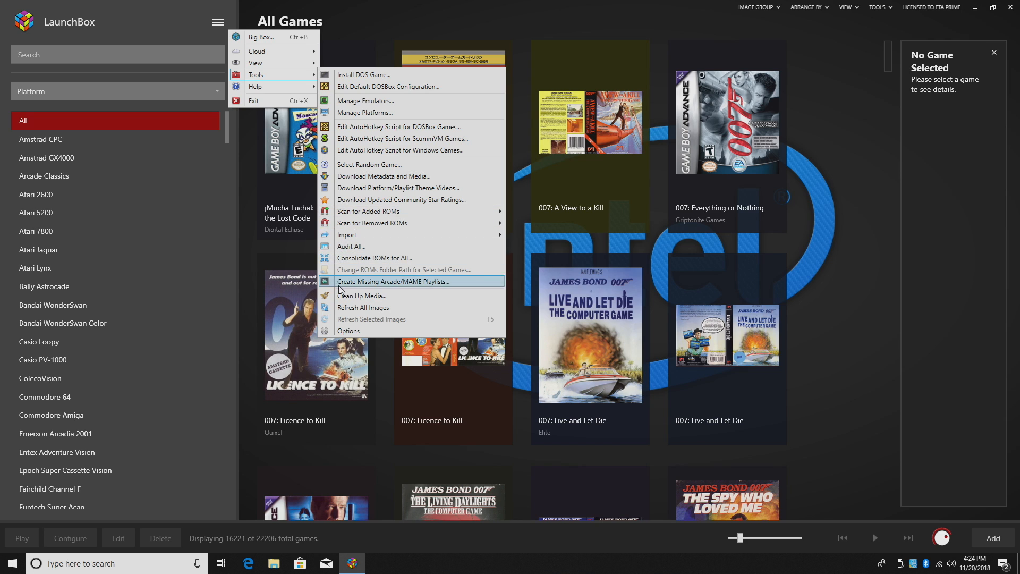
{"action": "left_click", "coordinate": [361, 295]}
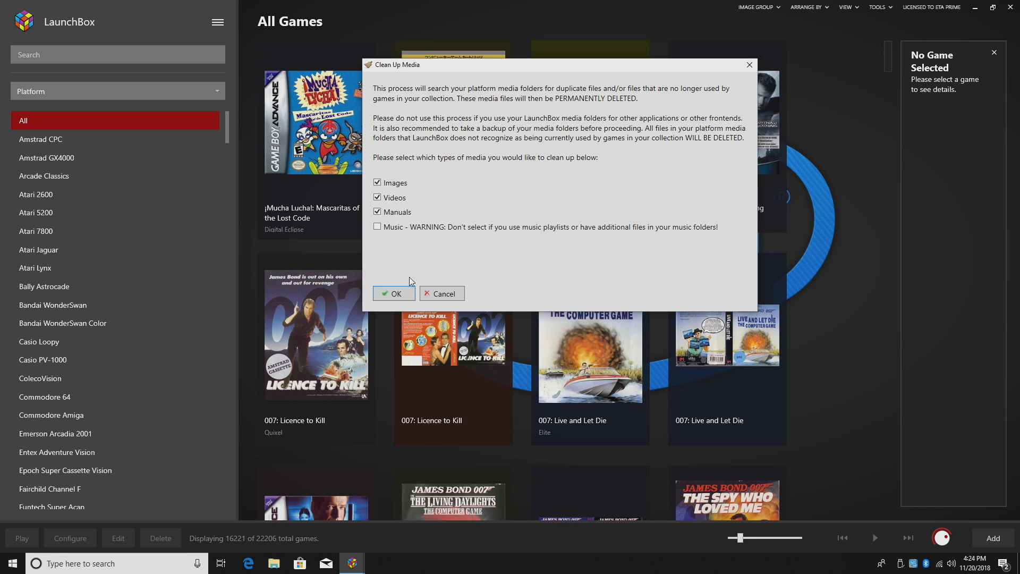
Run the media cleanup, deleting 10,219 unused images, videos and manuals, and acknowledge completion
{"action": "left_click", "coordinate": [391, 294]}
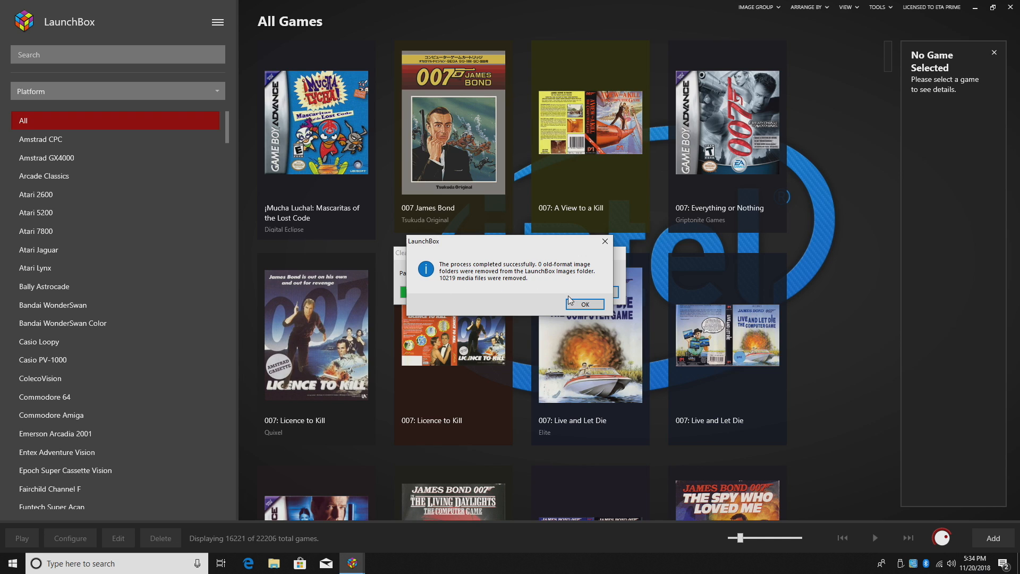
{"action": "left_click", "coordinate": [583, 303]}
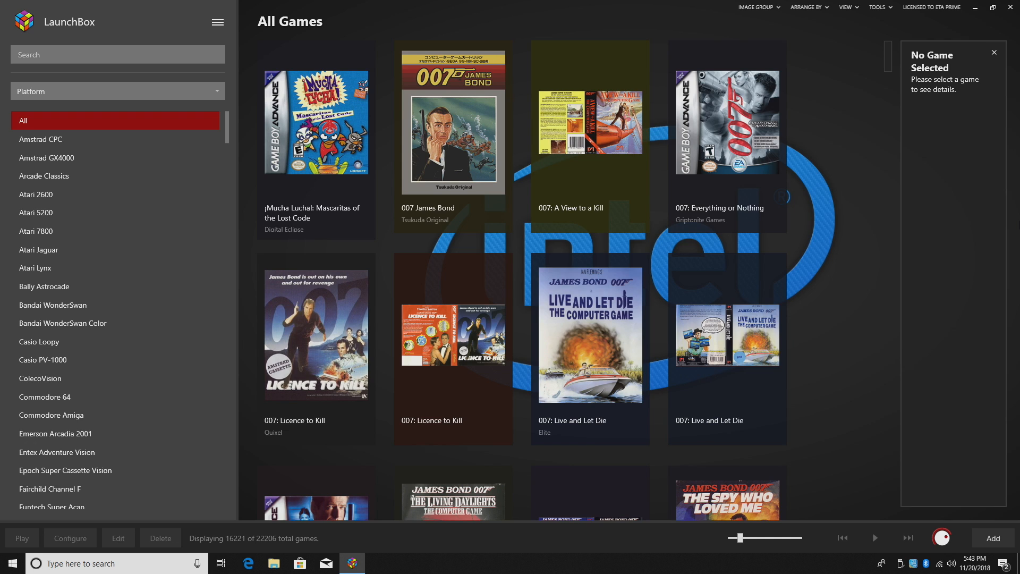
Group the sidebar by Platform Category and bring up actions for Nintendo Entertainment System
{"action": "scroll", "scroll_direction": "down", "scroll_amount": 3}
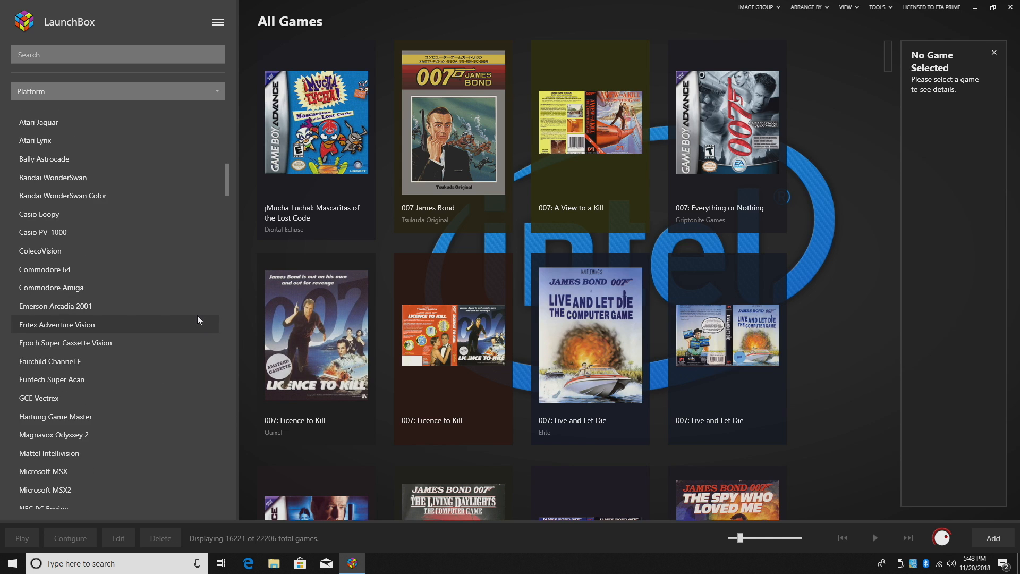
{"action": "scroll", "scroll_direction": "down", "scroll_amount": 3}
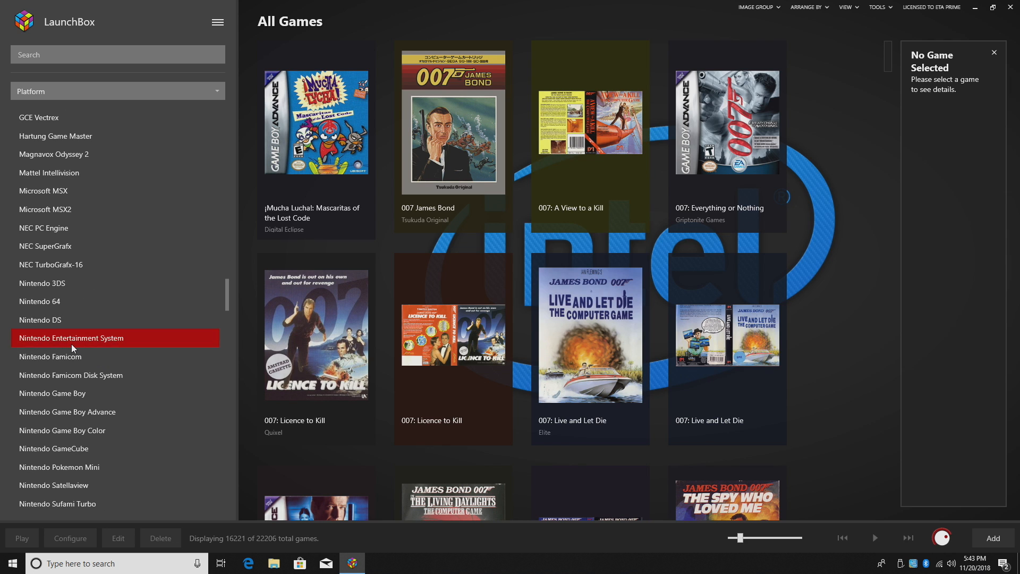
{"action": "right_click", "coordinate": [72, 337]}
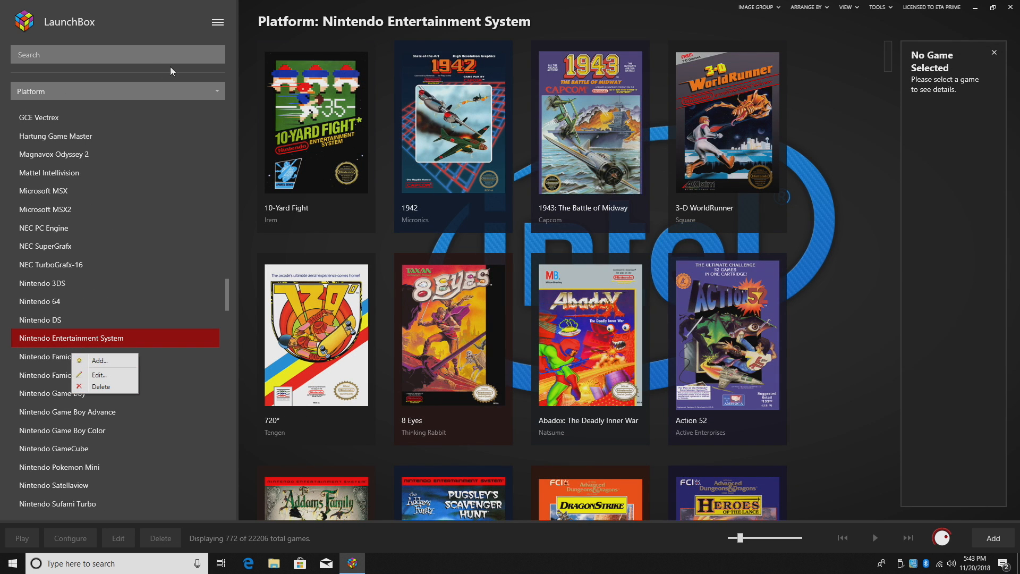
{"action": "mouse_move", "coordinate": [120, 401]}
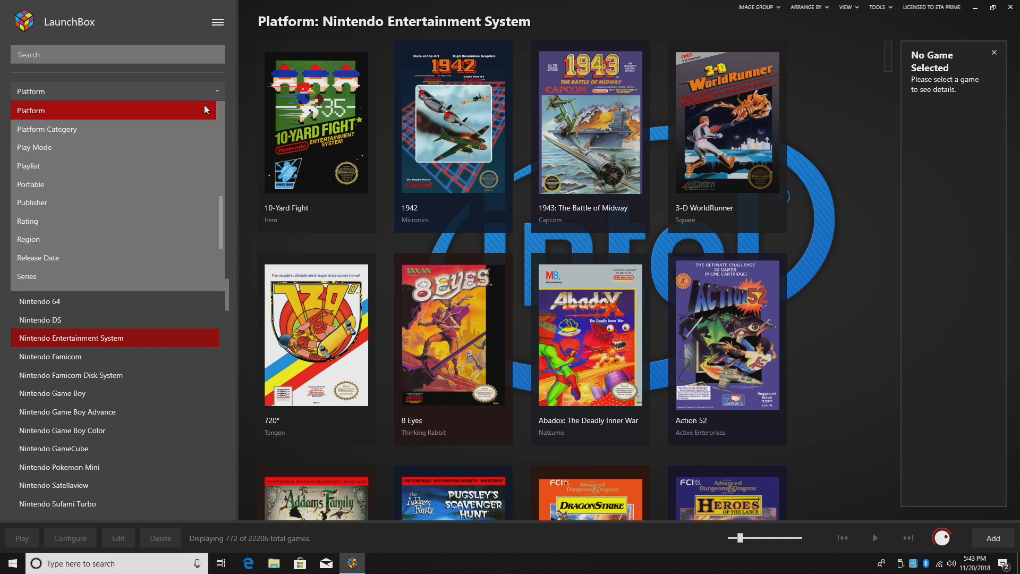
{"action": "mouse_move", "coordinate": [185, 129]}
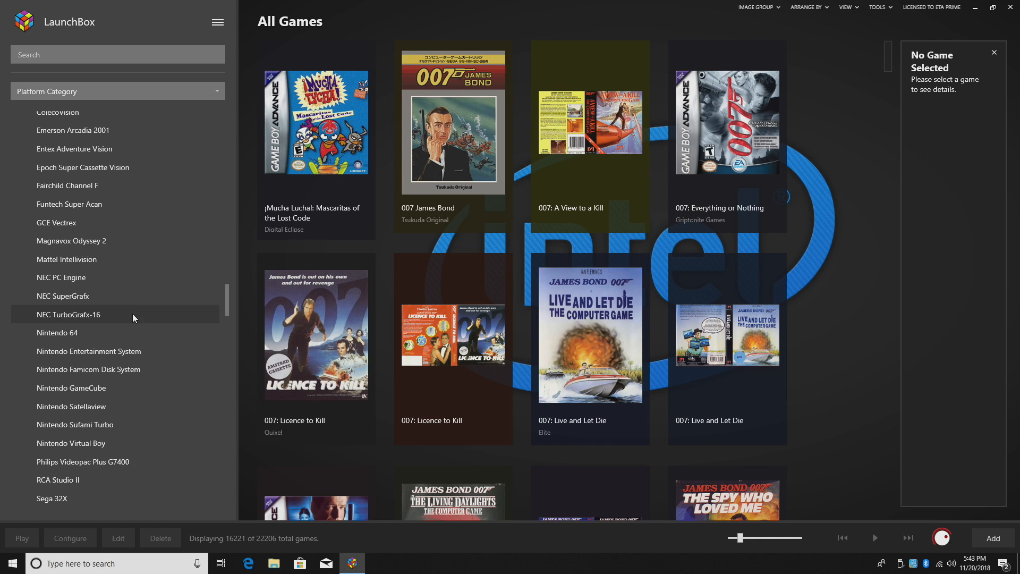
{"action": "mouse_move", "coordinate": [76, 358]}
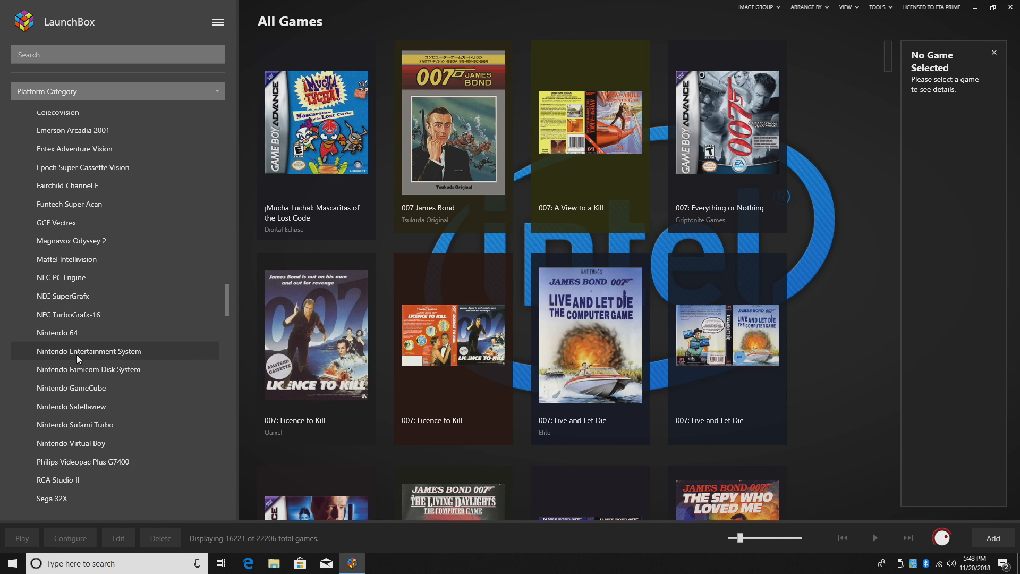
{"action": "right_click", "coordinate": [89, 350]}
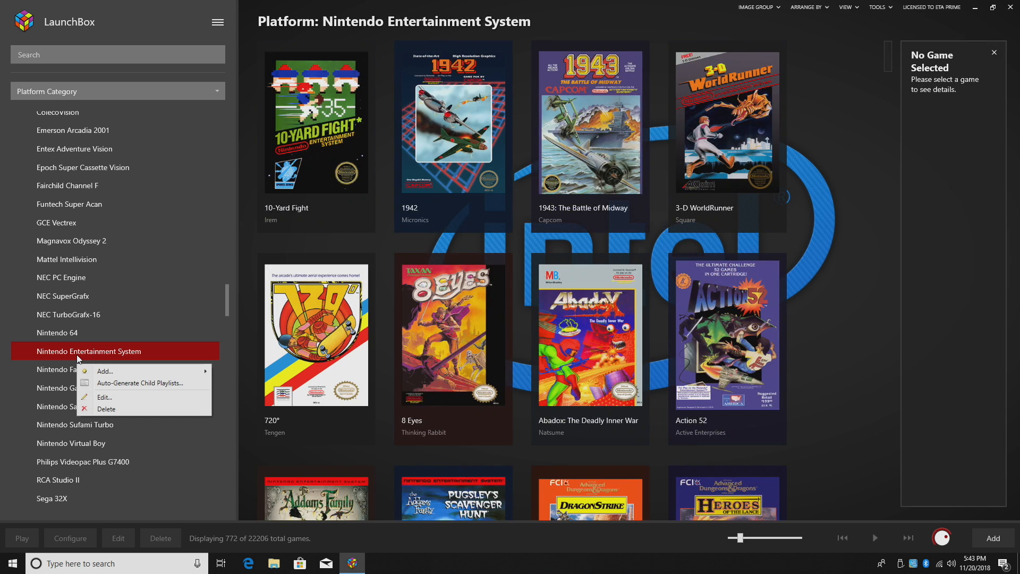
{"action": "mouse_move", "coordinate": [150, 383]}
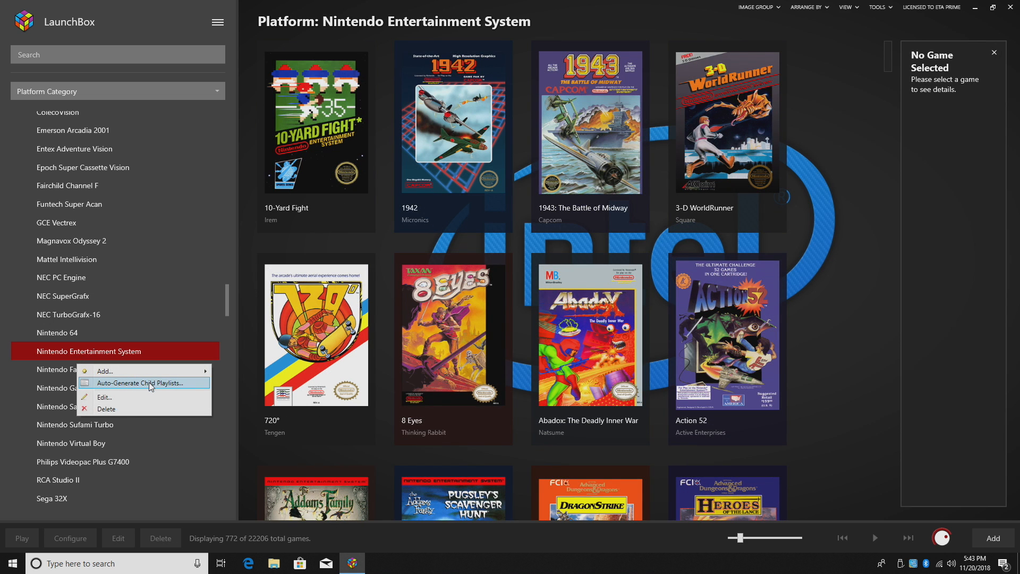
{"action": "mouse_move", "coordinate": [143, 383]}
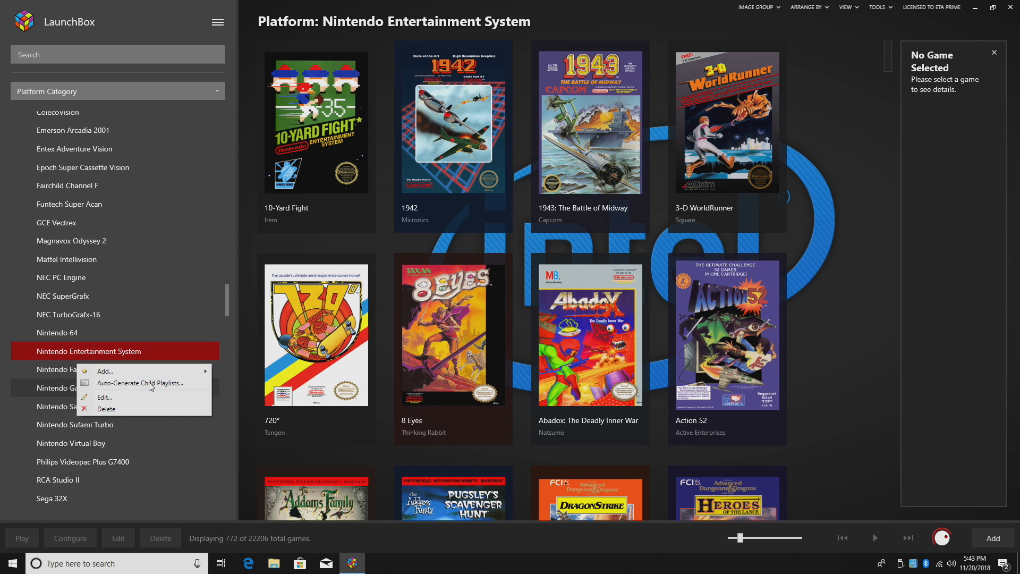
Start NES child playlist auto-generation, leaving regions and Remove All Existing unchecked
{"action": "left_click", "coordinate": [139, 382]}
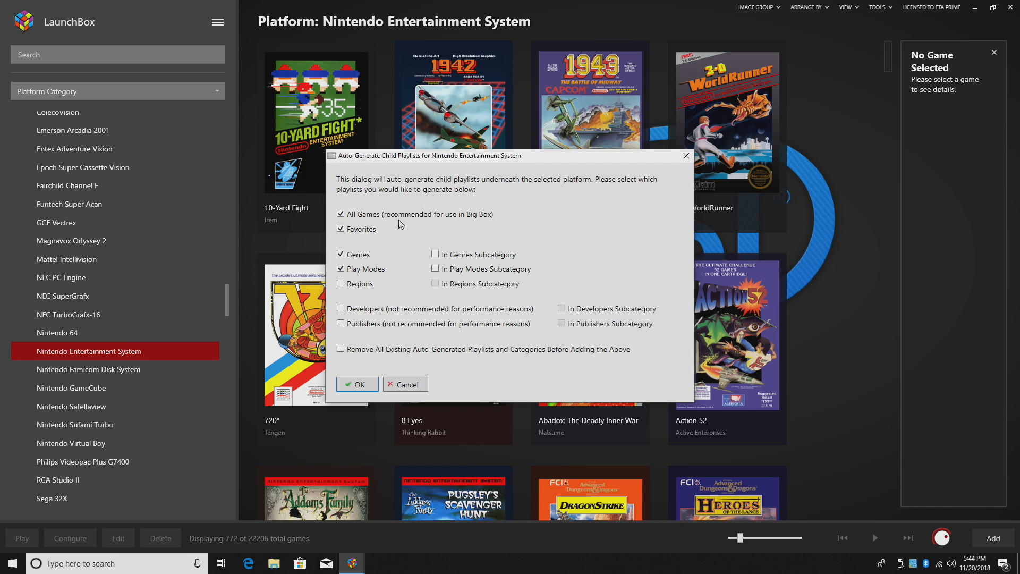
{"action": "mouse_move", "coordinate": [426, 212]}
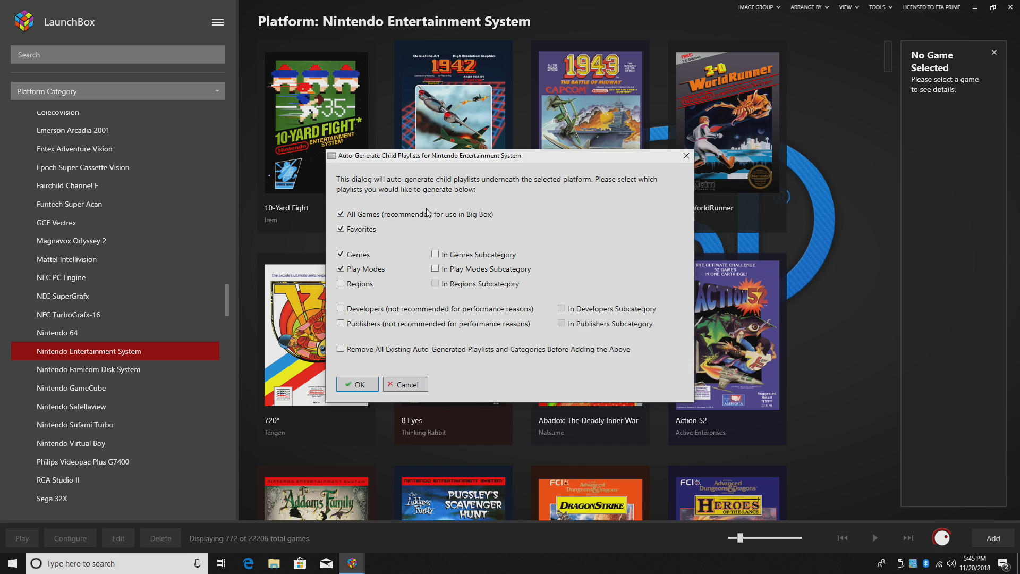
{"action": "mouse_move", "coordinate": [447, 233]}
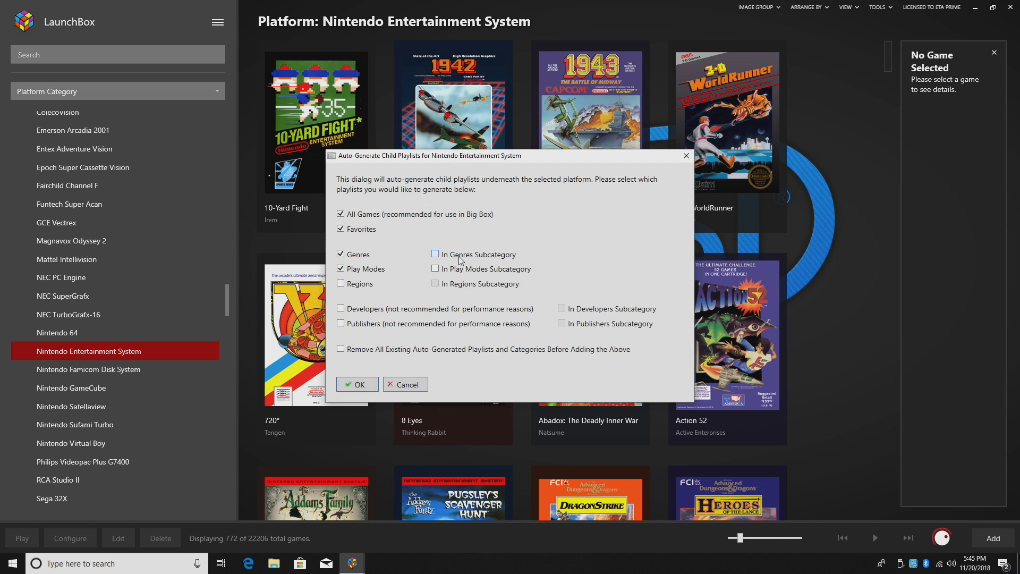
{"action": "mouse_move", "coordinate": [498, 260]}
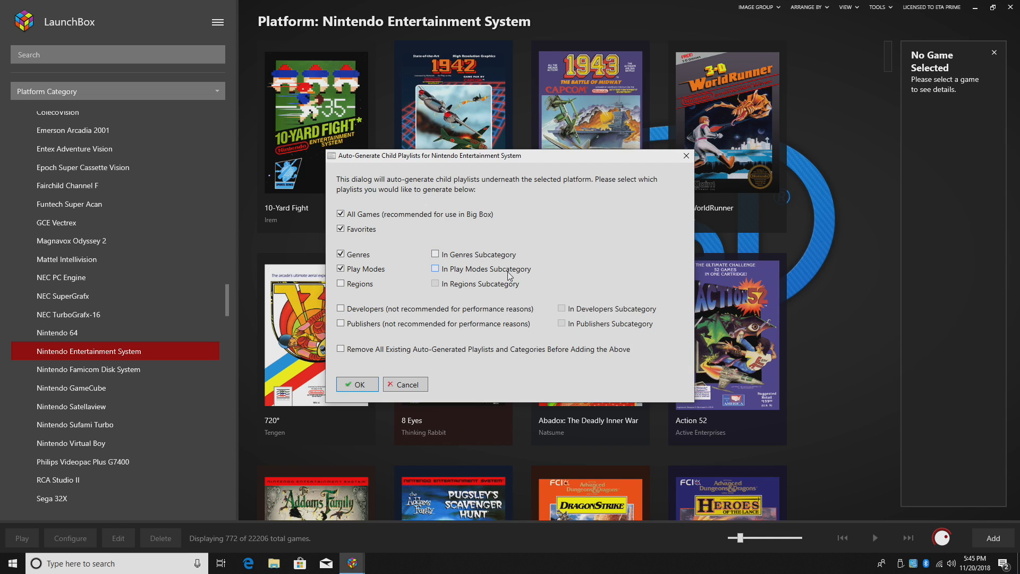
{"action": "left_click", "coordinate": [340, 284]}
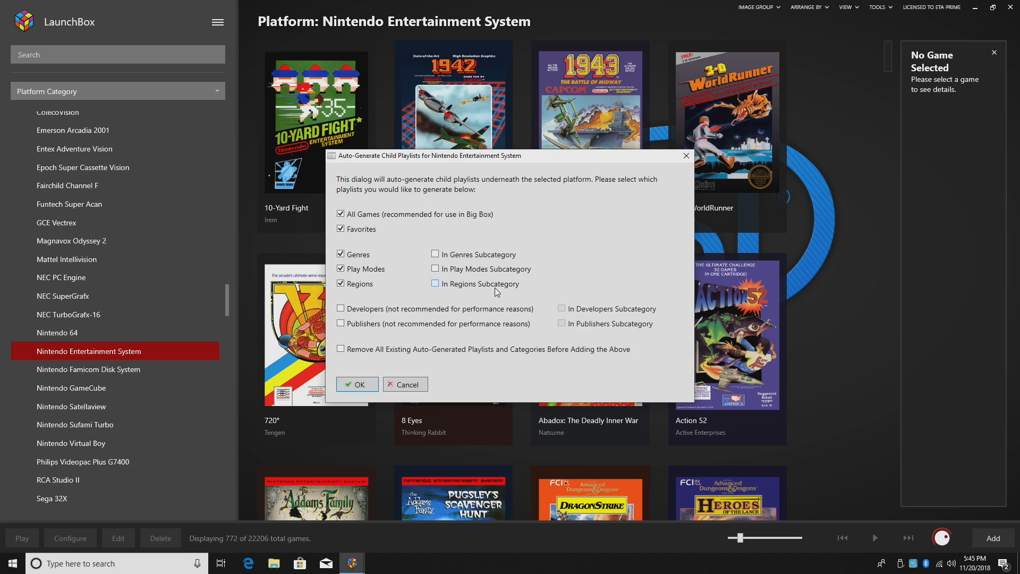
{"action": "left_click", "coordinate": [340, 283]}
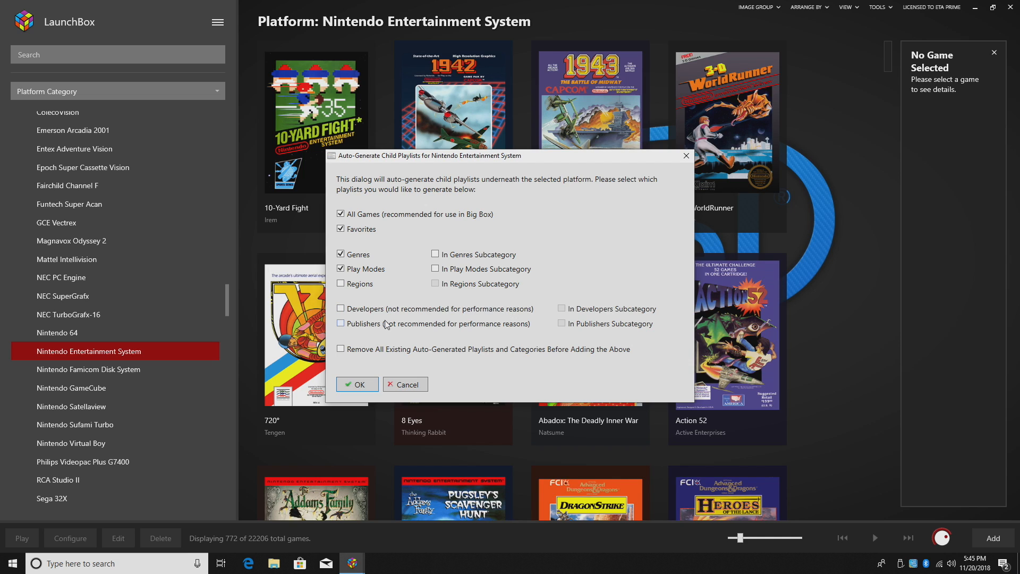
{"action": "left_click", "coordinate": [339, 348]}
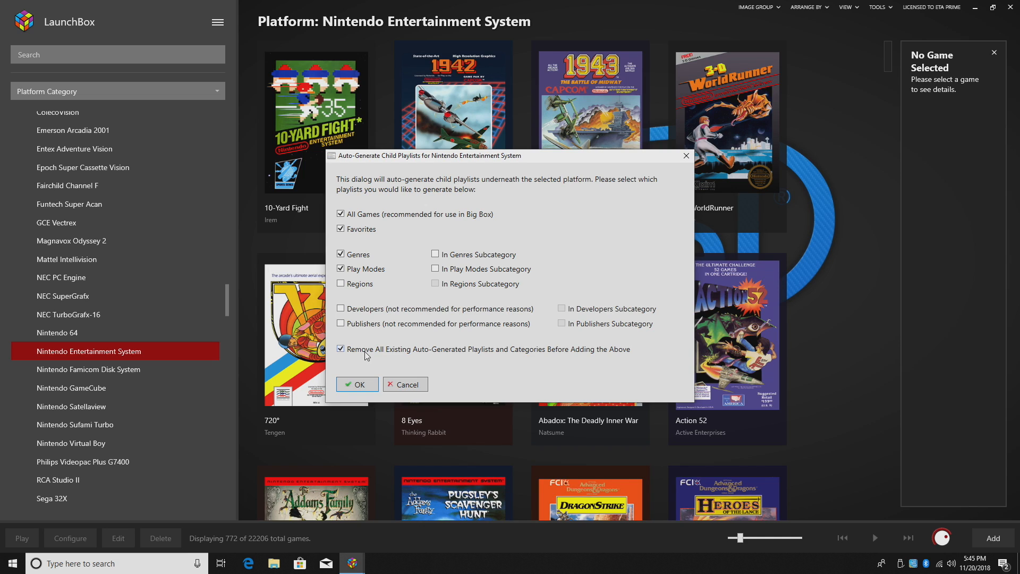
{"action": "left_click", "coordinate": [340, 348]}
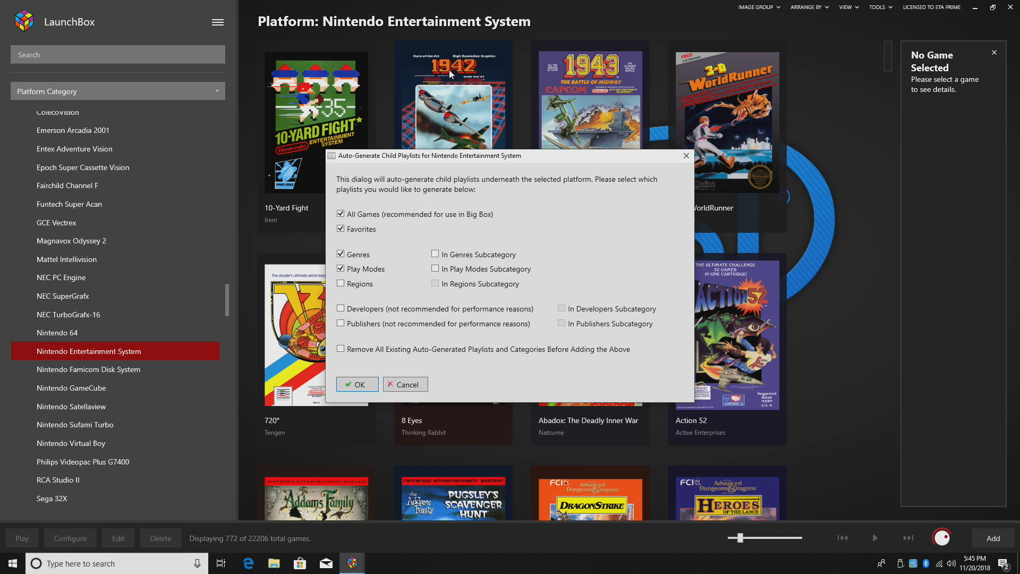
Settle on All Games, Favorites, Genres and Play Modes without removing existing playlists
{"action": "left_click", "coordinate": [340, 269]}
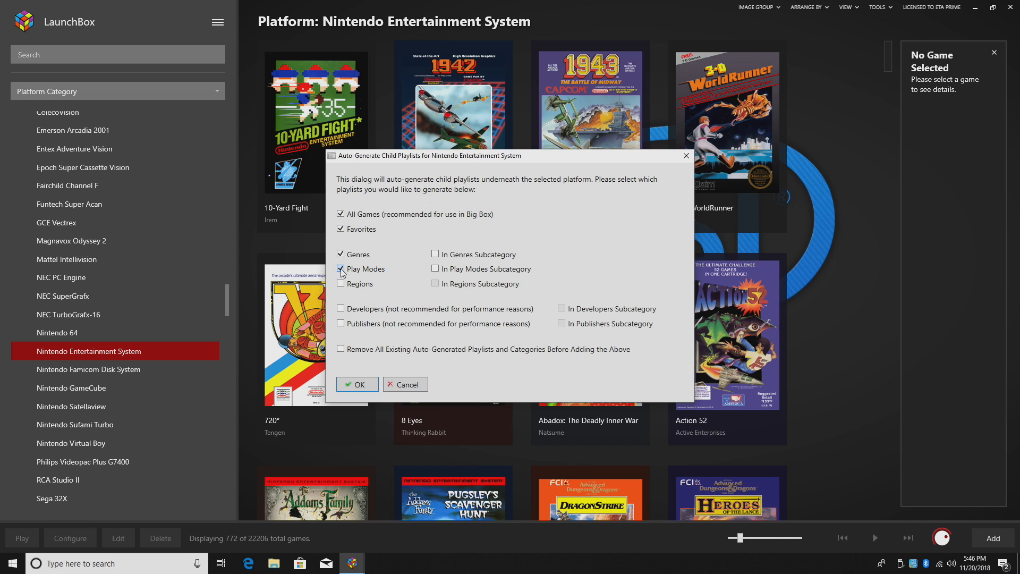
{"action": "left_click", "coordinate": [340, 349]}
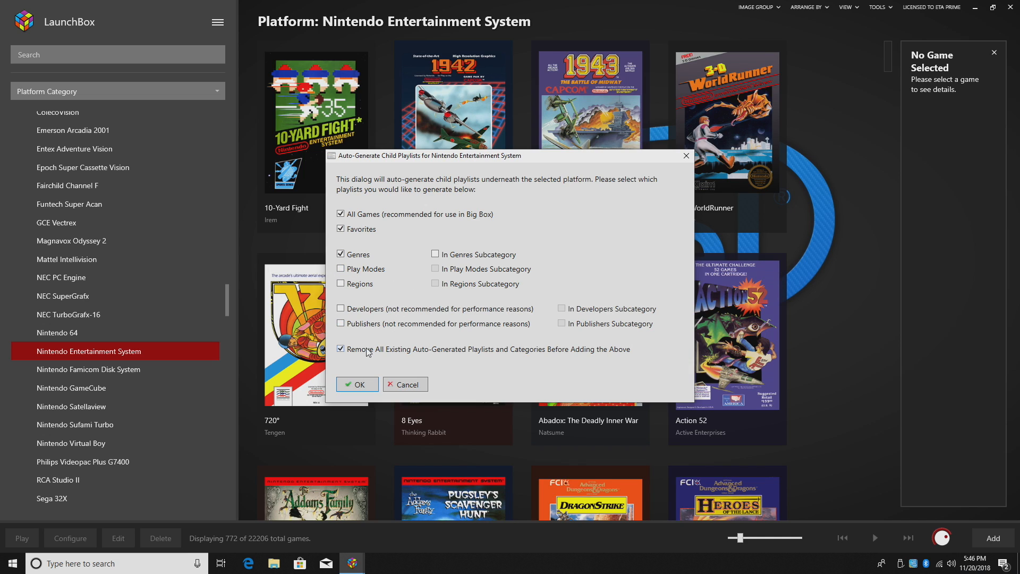
{"action": "mouse_move", "coordinate": [401, 346]}
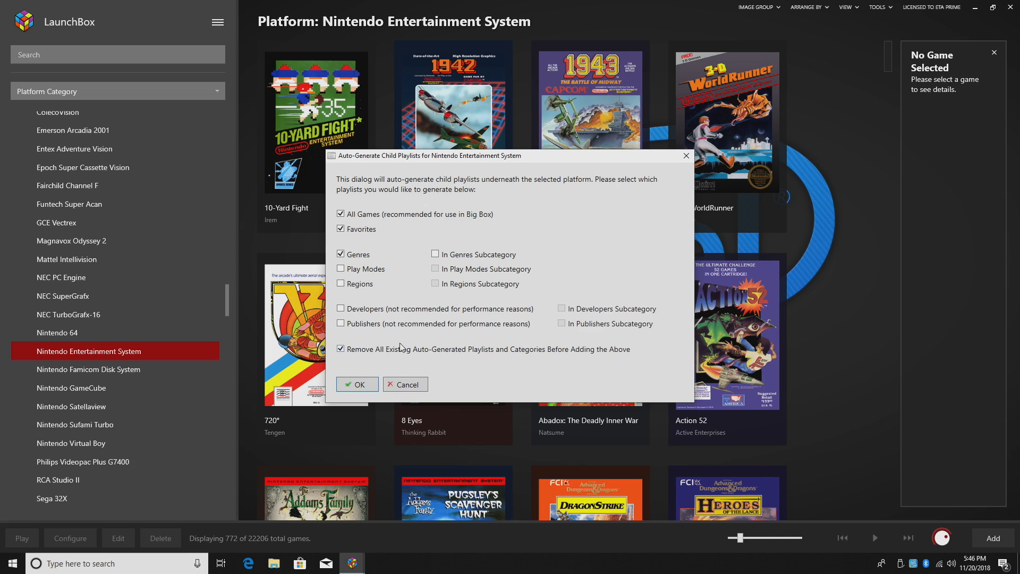
{"action": "mouse_move", "coordinate": [446, 358]}
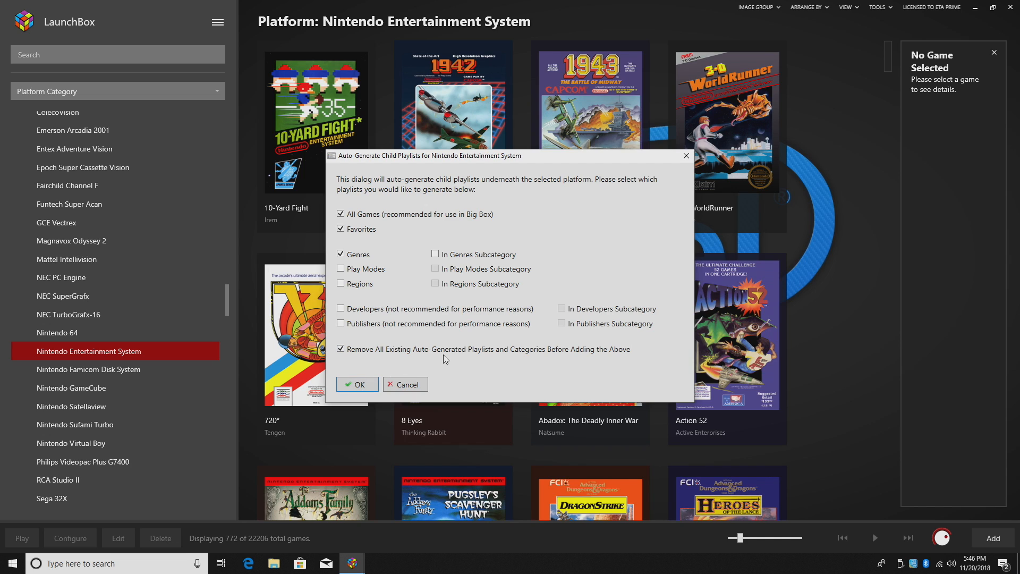
{"action": "left_click", "coordinate": [339, 254]}
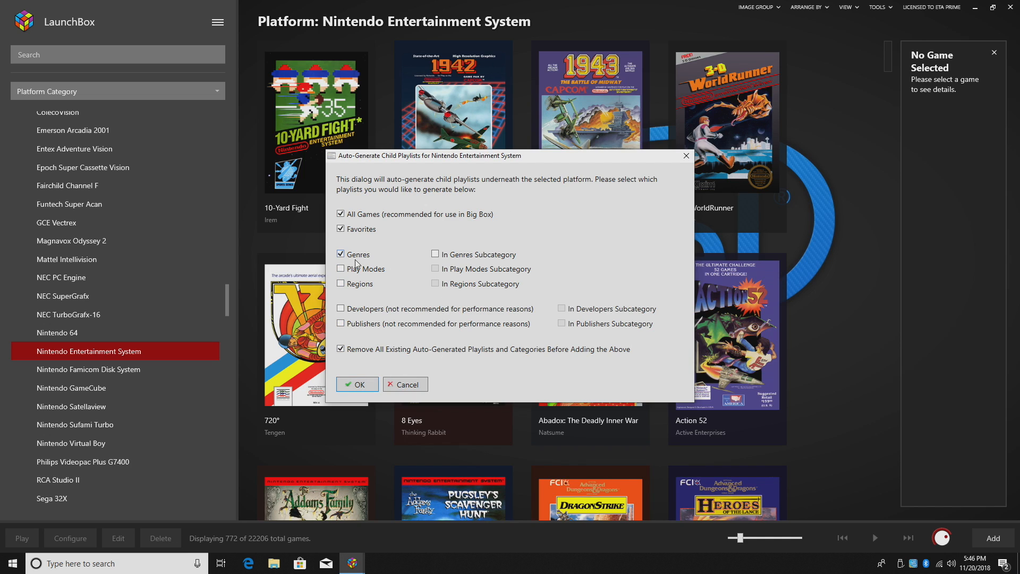
{"action": "left_click", "coordinate": [340, 348]}
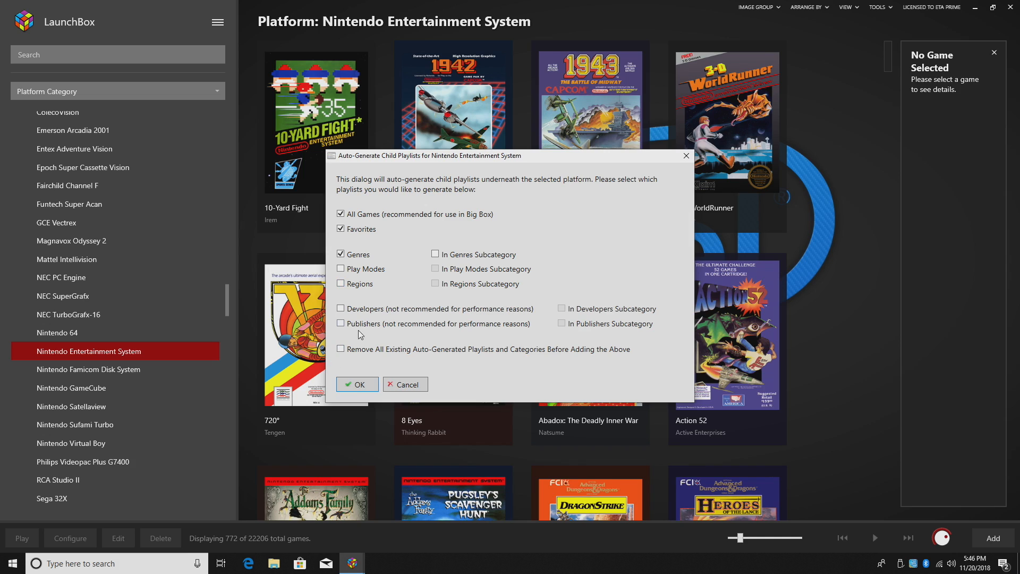
{"action": "left_click", "coordinate": [340, 269]}
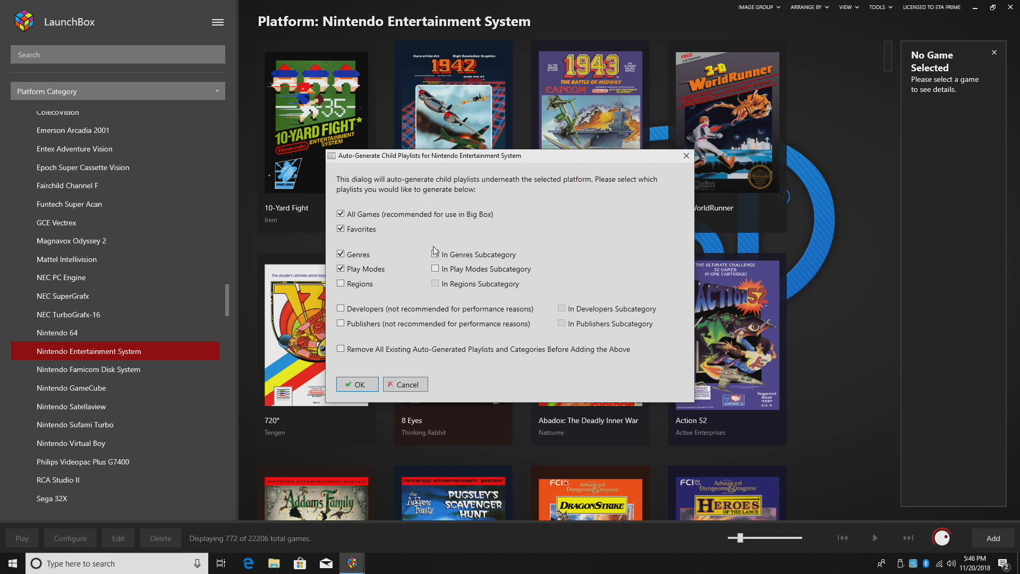
{"action": "mouse_move", "coordinate": [363, 264]}
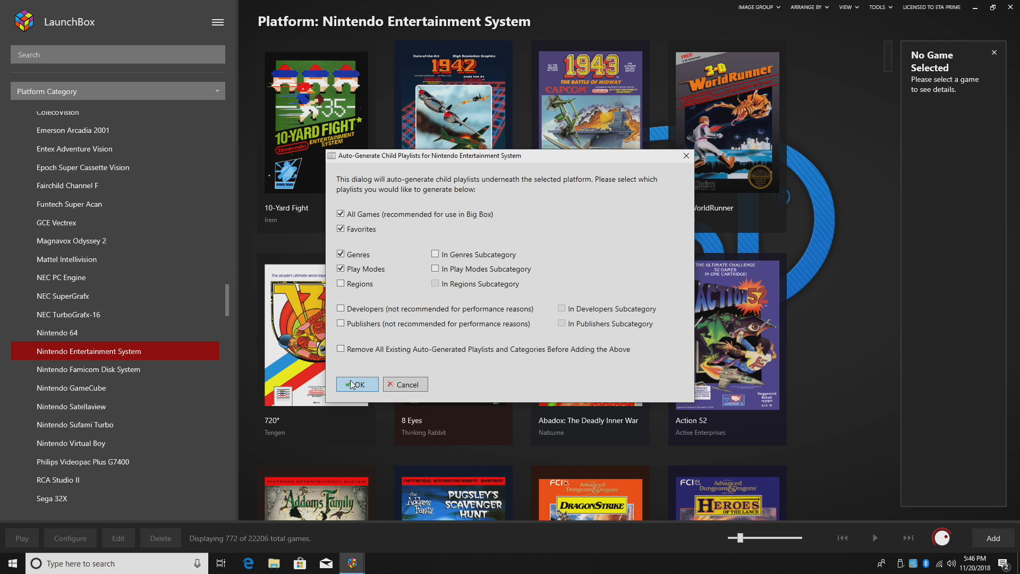
Generate the 25 NES child playlists and show the Consoles category games
{"action": "left_click", "coordinate": [356, 384]}
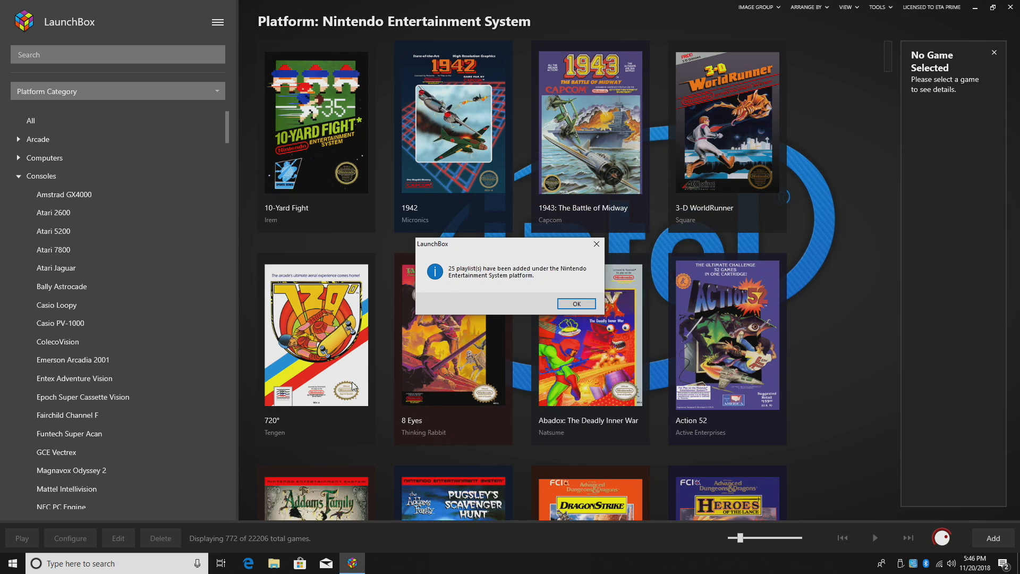
{"action": "mouse_move", "coordinate": [472, 293]}
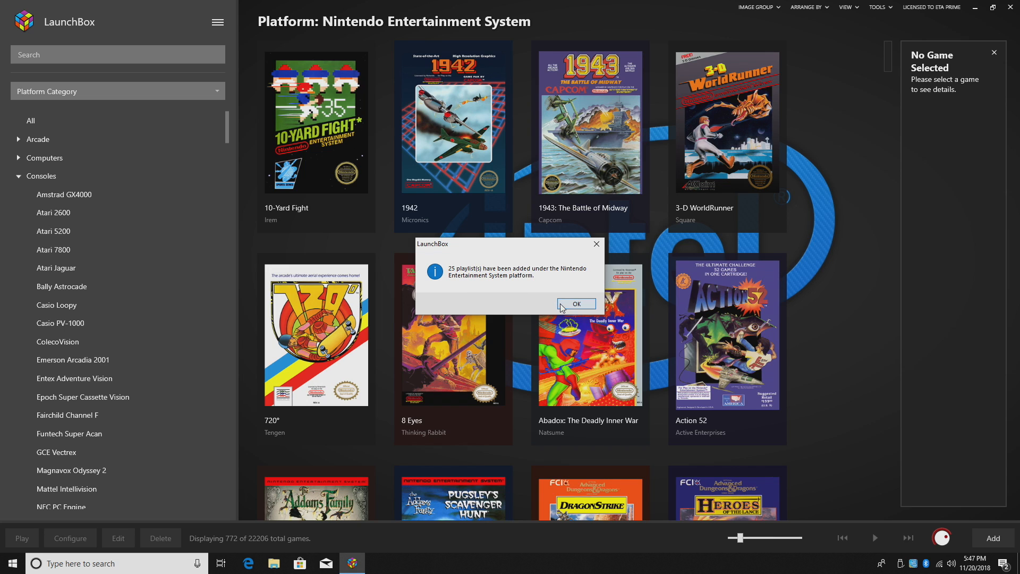
{"action": "left_click", "coordinate": [574, 304]}
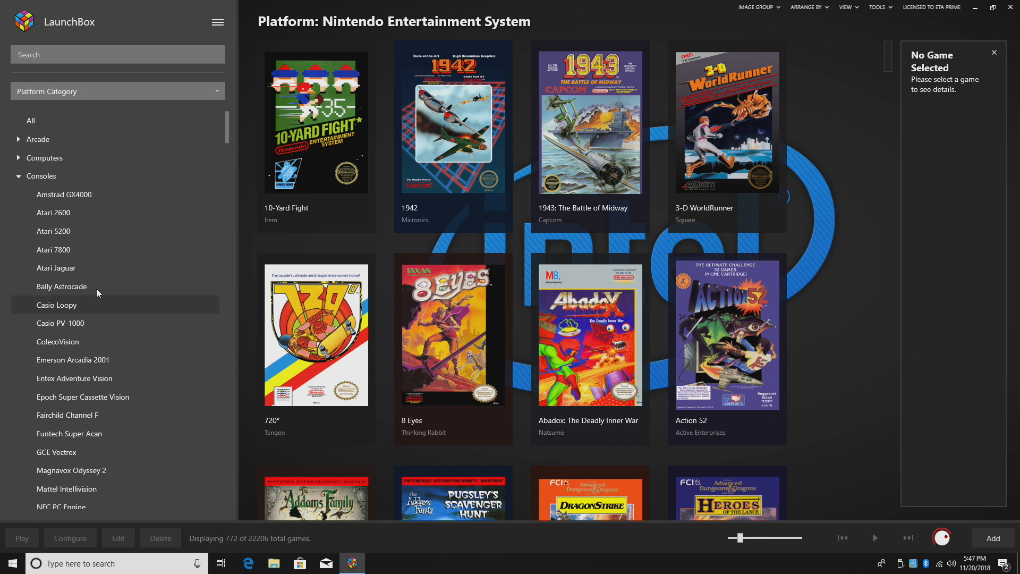
{"action": "left_click", "coordinate": [44, 176]}
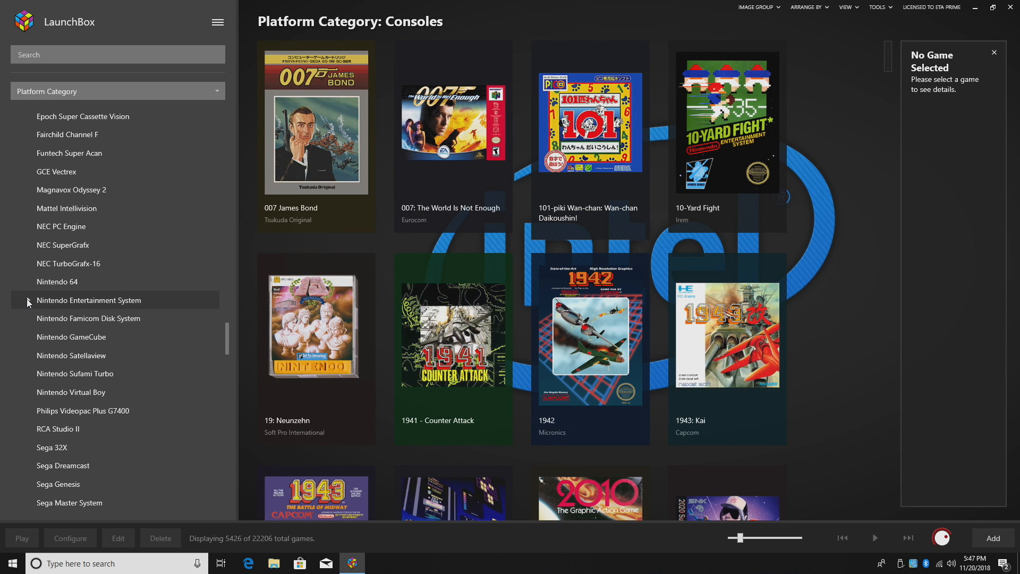
Expand NES, view its new Fighting playlist of 18 games, then return to the NES platform
{"action": "left_click", "coordinate": [28, 300]}
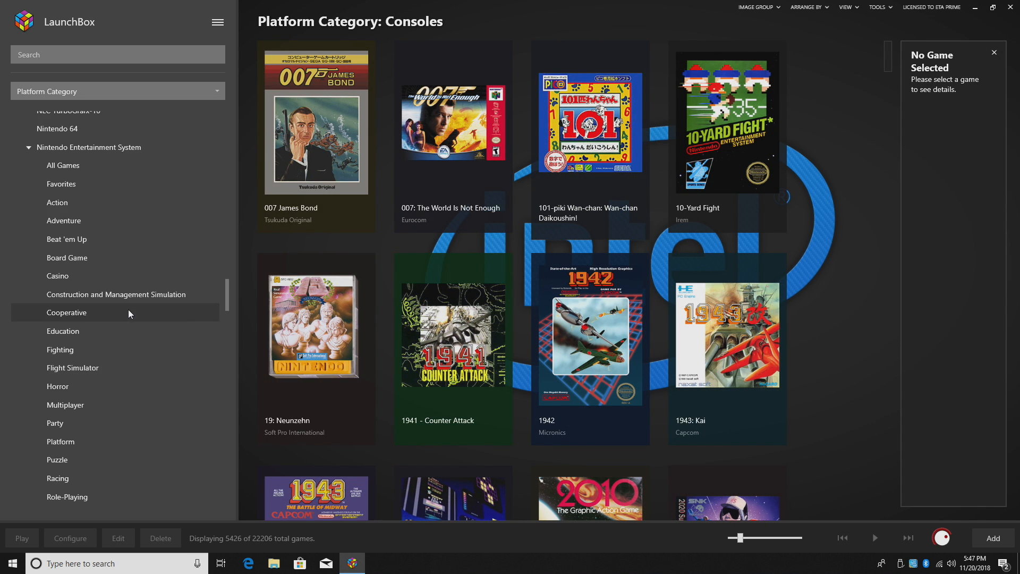
{"action": "mouse_move", "coordinate": [74, 187]}
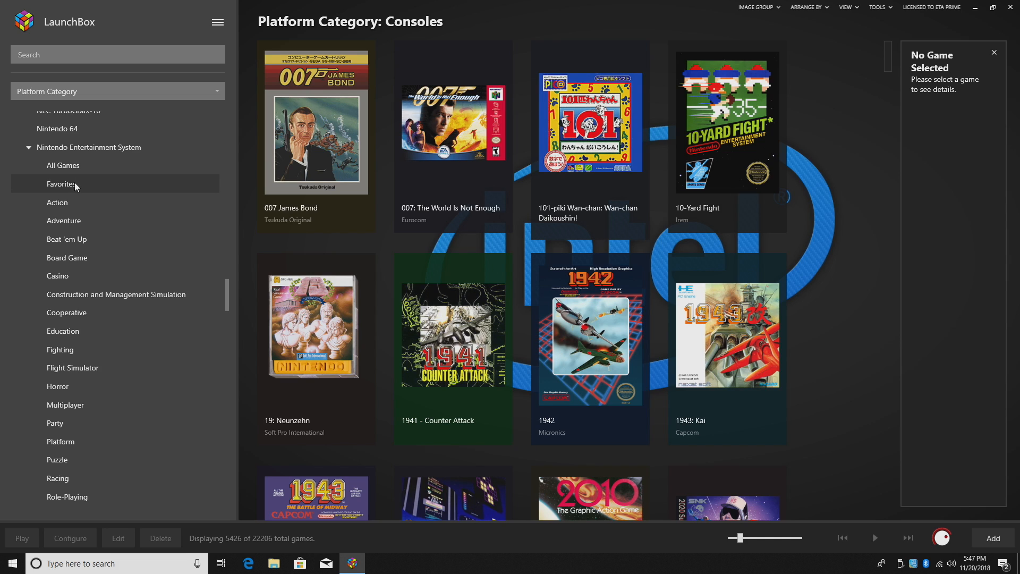
{"action": "mouse_move", "coordinate": [104, 224]}
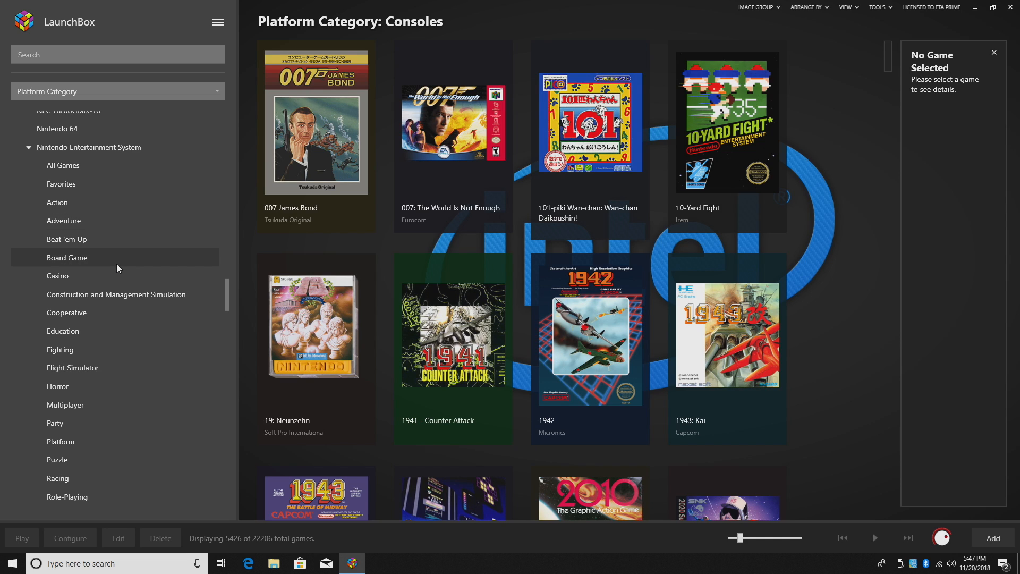
{"action": "scroll", "scroll_direction": "down", "scroll_amount": 3}
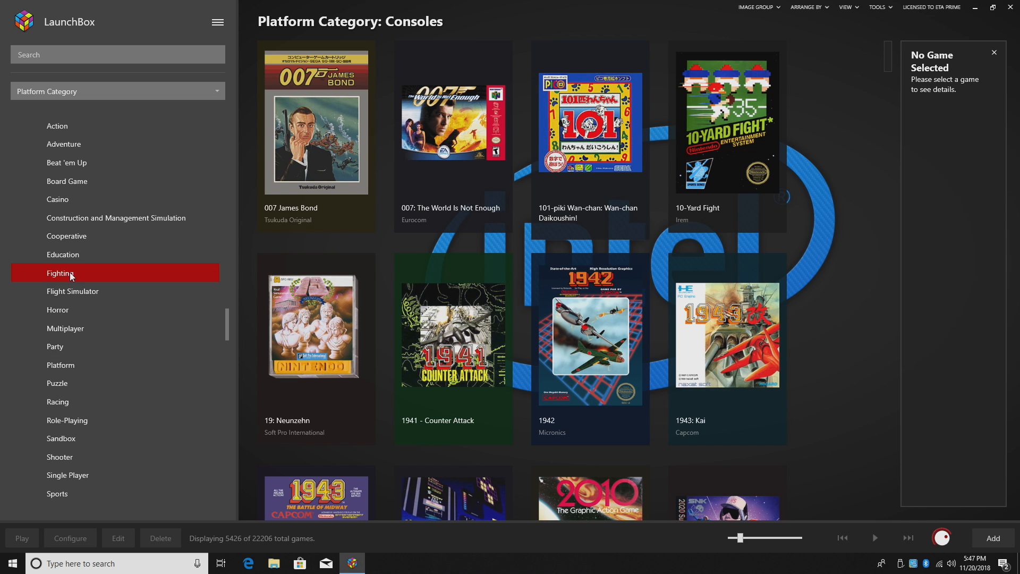
{"action": "left_click", "coordinate": [61, 273]}
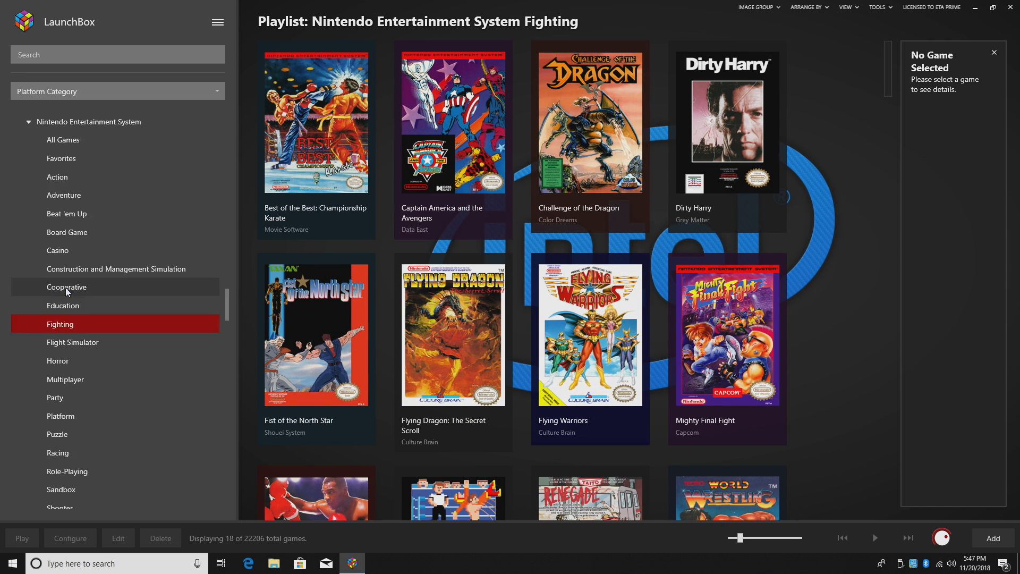
{"action": "left_click", "coordinate": [89, 223]}
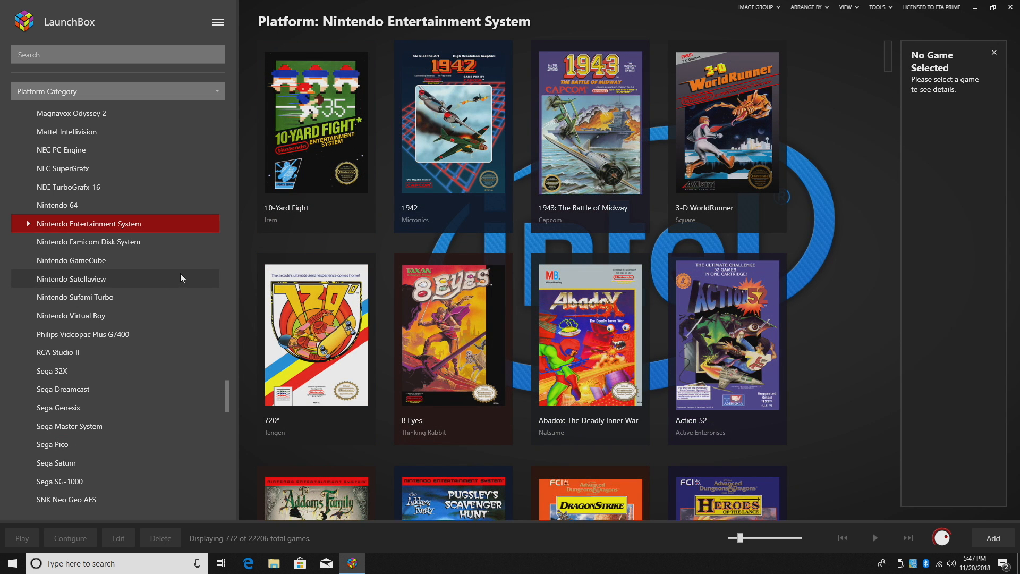
Generate 24 SNES child playlists nested in Genres and Play Modes subcategories
{"action": "scroll", "scroll_direction": "down", "scroll_amount": 3}
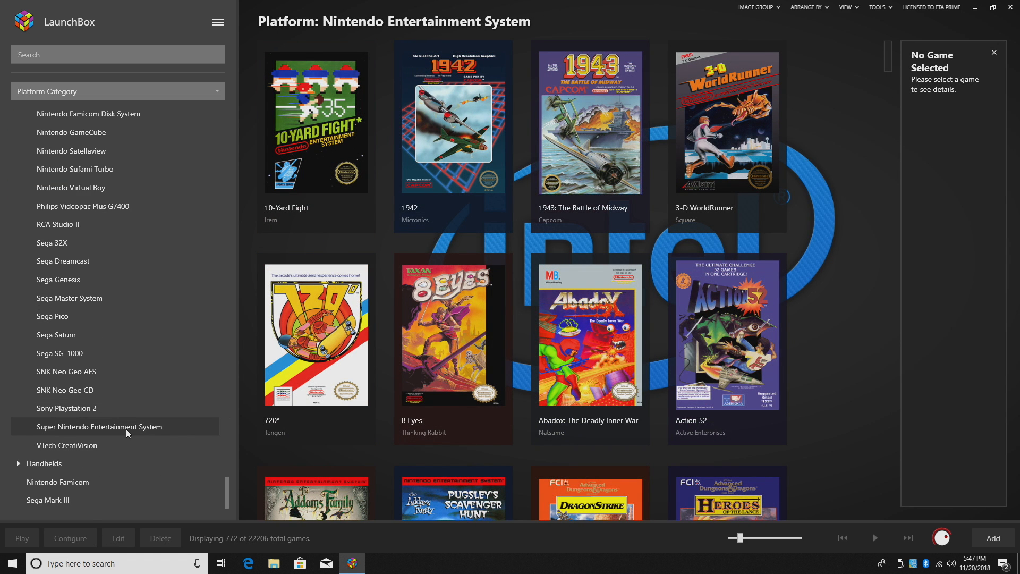
{"action": "mouse_move", "coordinate": [114, 149]}
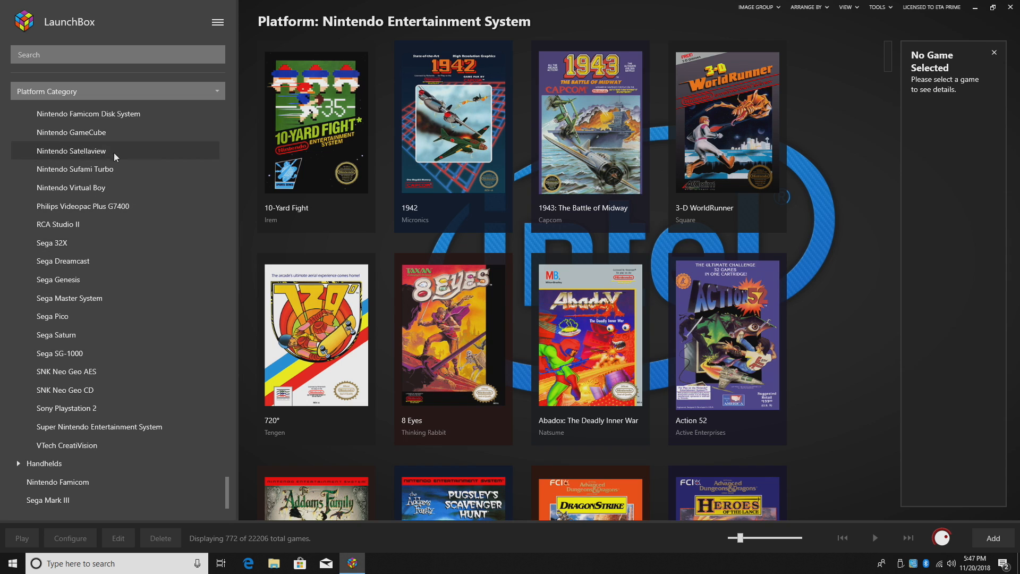
{"action": "mouse_move", "coordinate": [100, 426]}
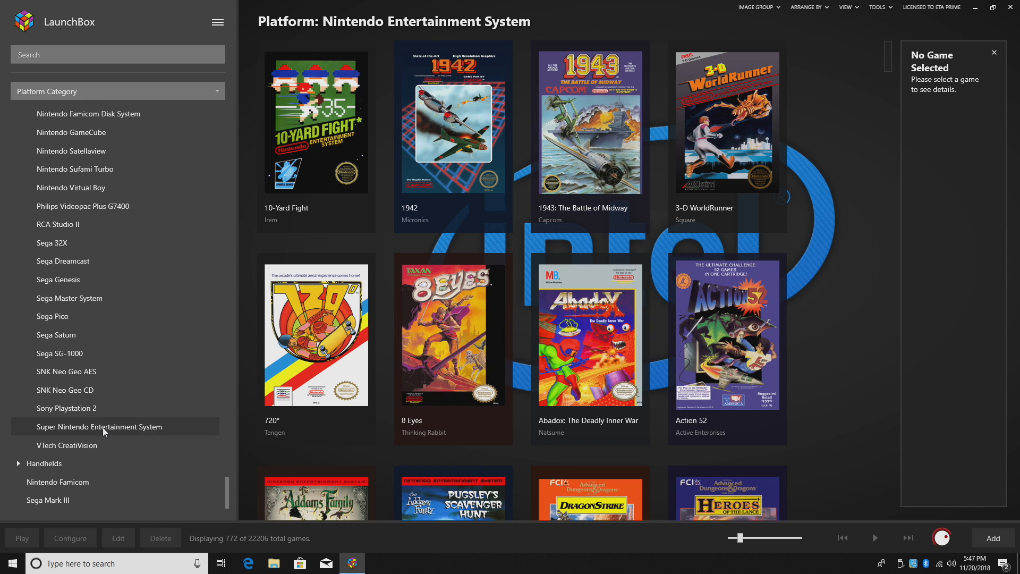
{"action": "right_click", "coordinate": [100, 426]}
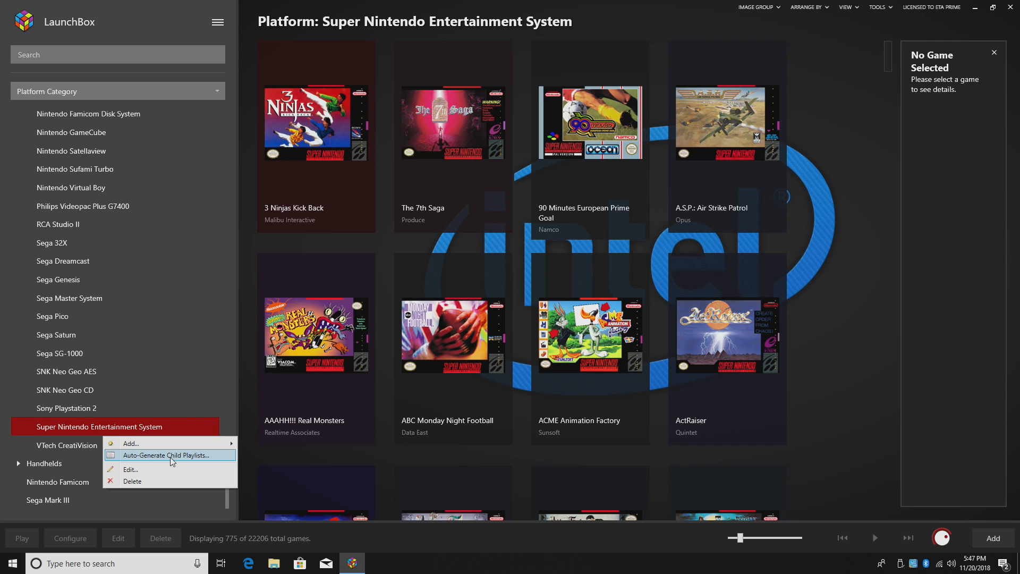
{"action": "left_click", "coordinate": [169, 455]}
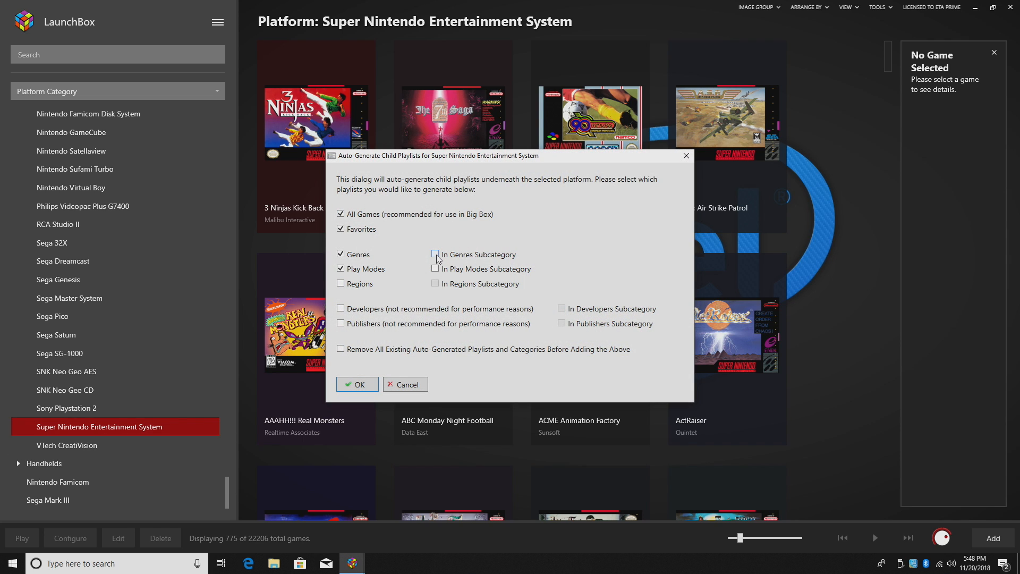
{"action": "left_click", "coordinate": [437, 254]}
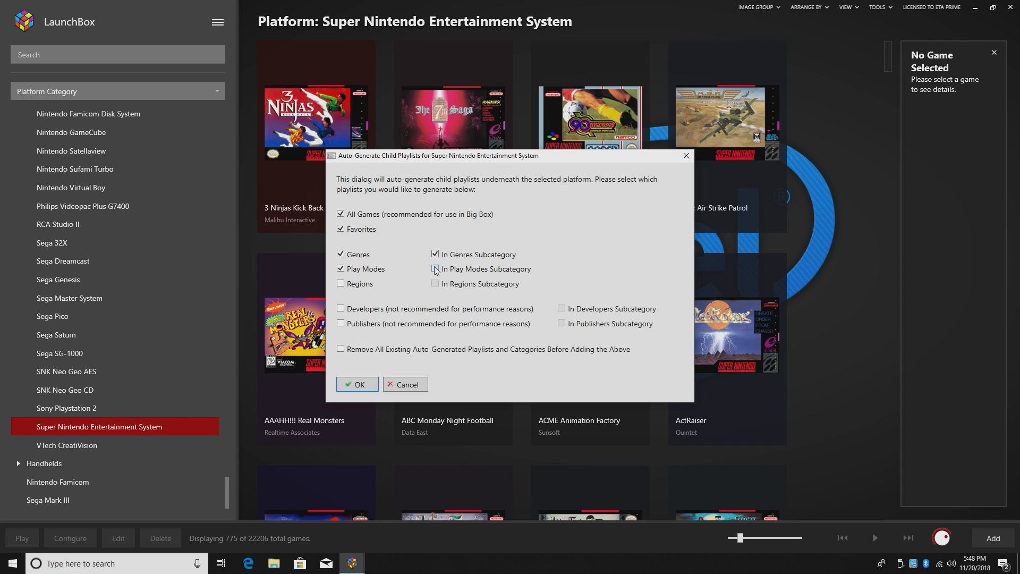
{"action": "left_click", "coordinate": [434, 268]}
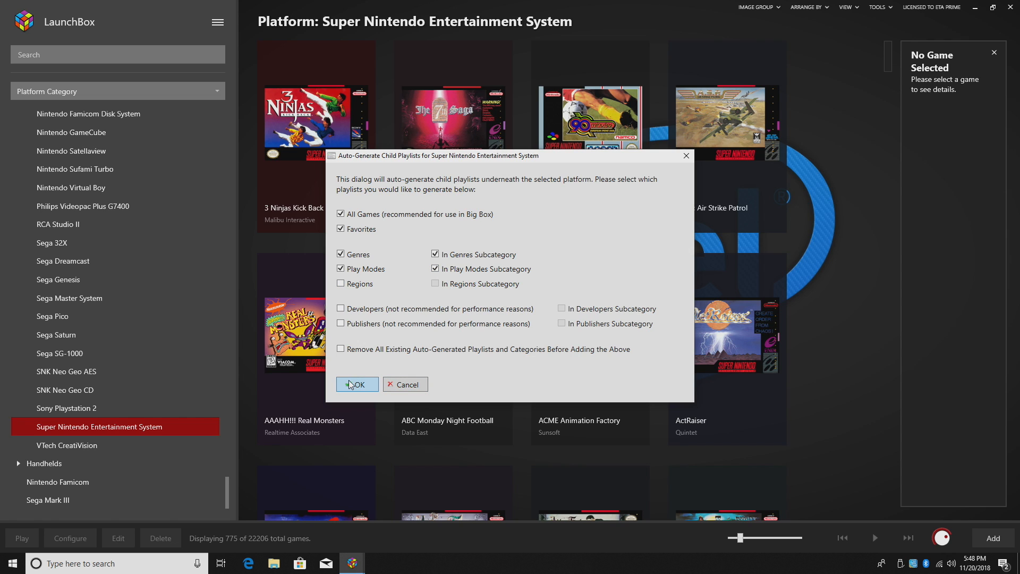
{"action": "left_click", "coordinate": [356, 384]}
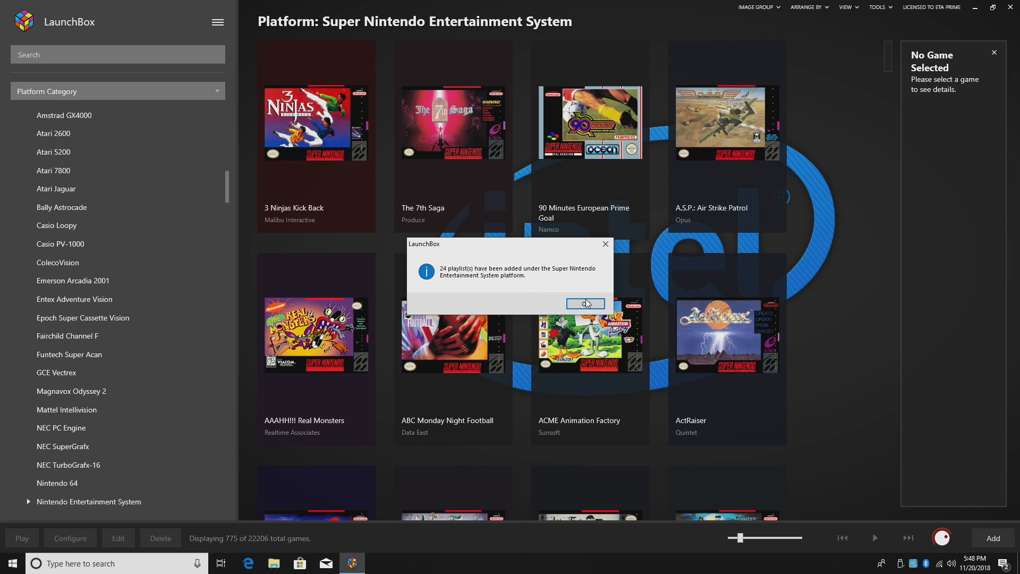
{"action": "left_click", "coordinate": [584, 303]}
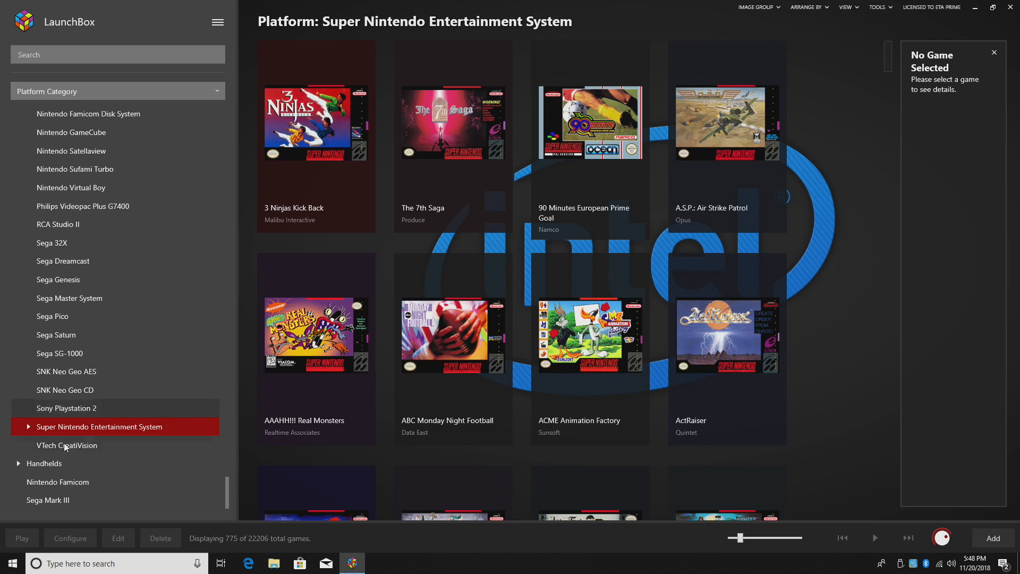
Expand the SNES playlists and reveal the Genres and Play Modes subcategories
{"action": "left_click", "coordinate": [29, 426]}
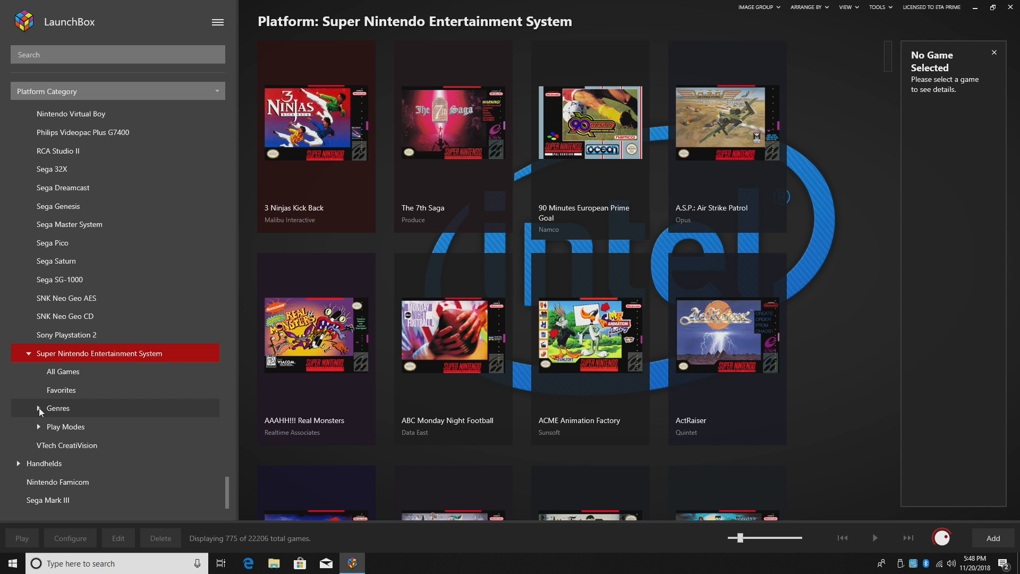
{"action": "left_click", "coordinate": [57, 408]}
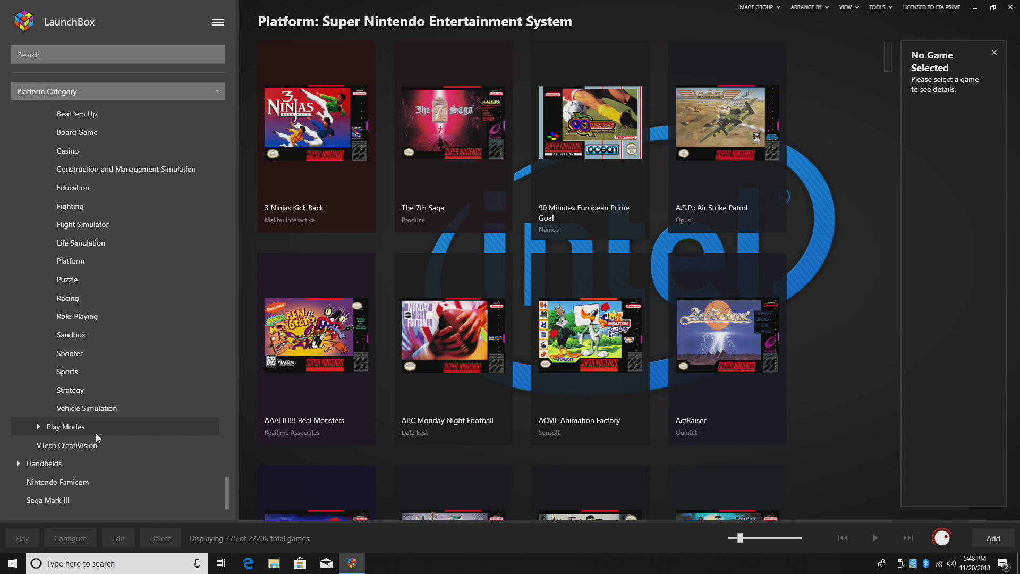
{"action": "left_click", "coordinate": [103, 156]}
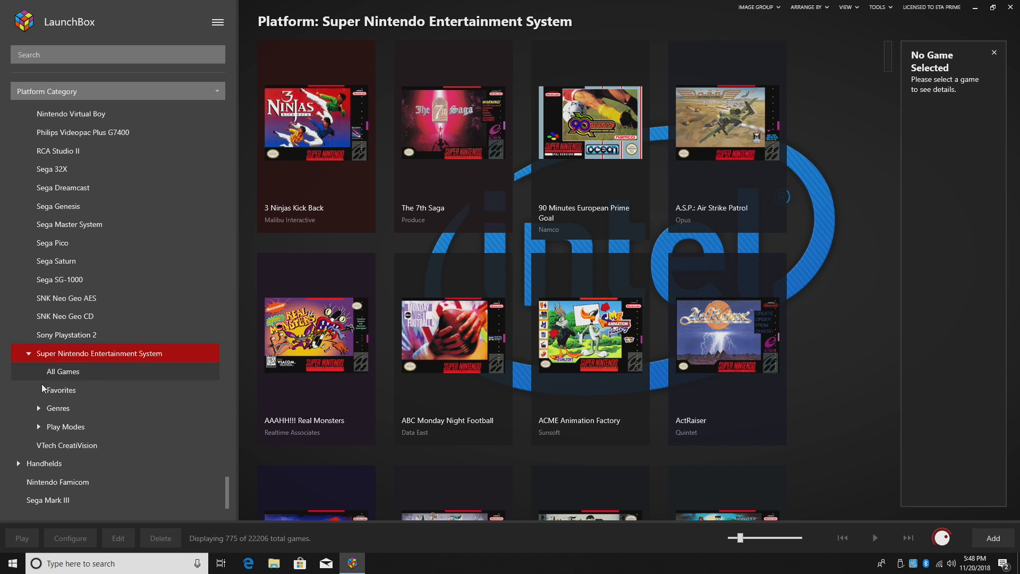
{"action": "left_click", "coordinate": [62, 426]}
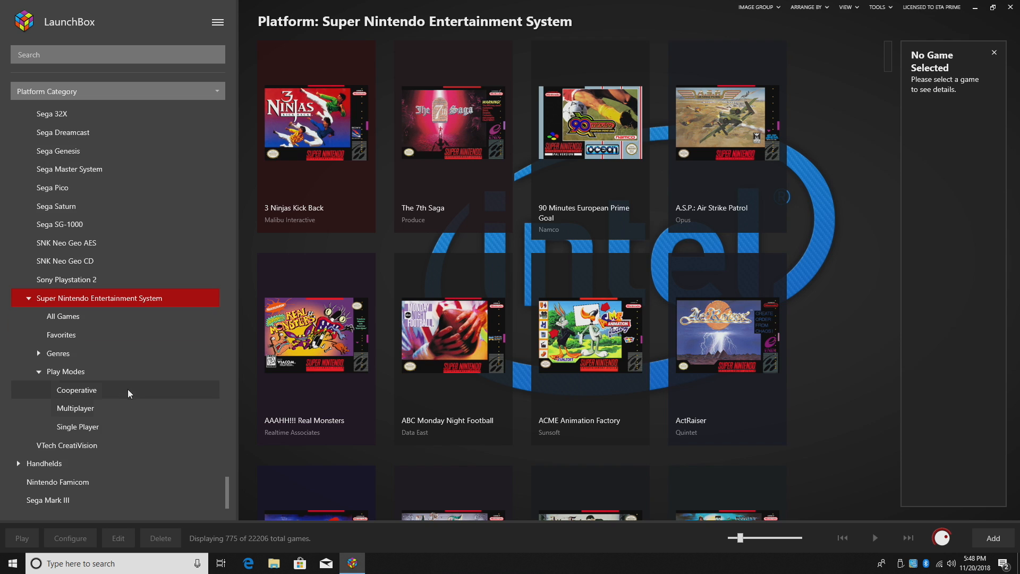
{"action": "mouse_move", "coordinate": [108, 430]}
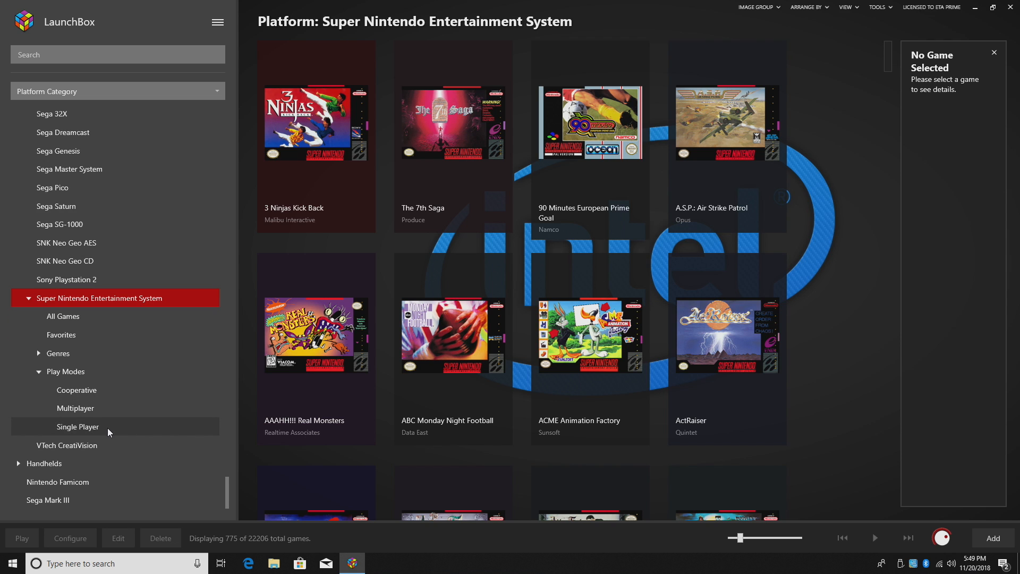
View the SNES Single Player and Strategy playlists, then all Play Modes games
{"action": "left_click", "coordinate": [76, 426]}
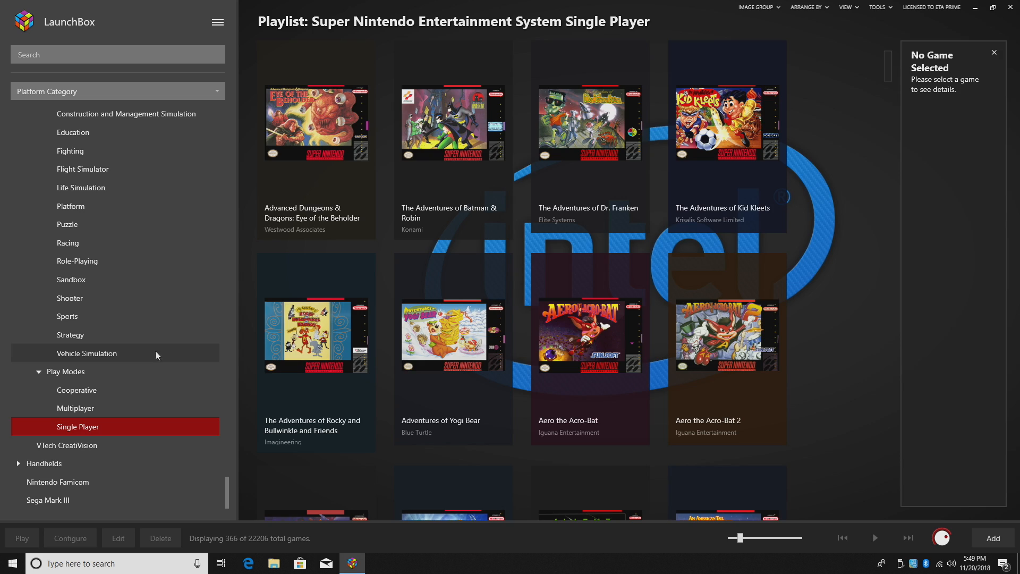
{"action": "left_click", "coordinate": [70, 333]}
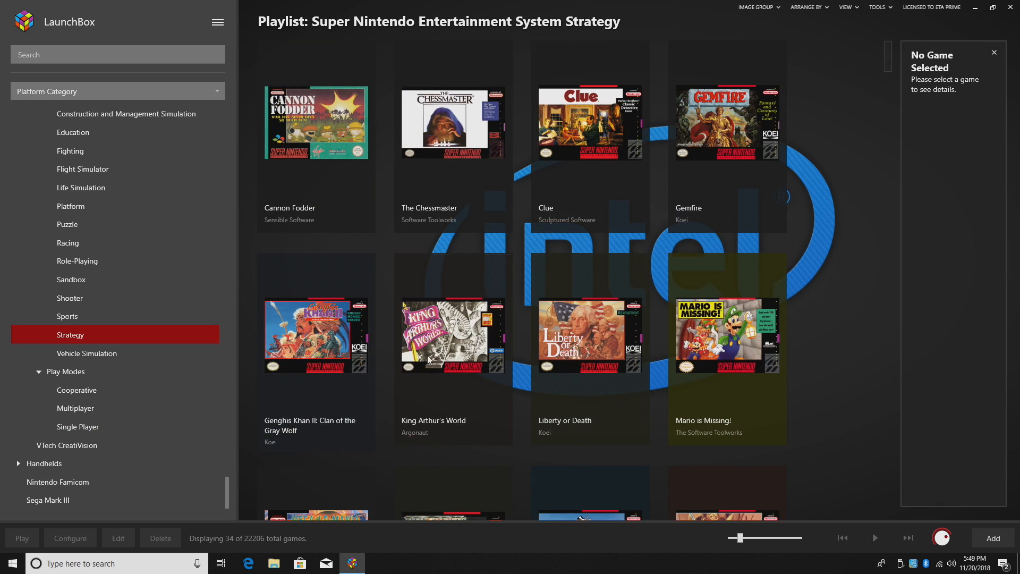
{"action": "scroll", "scroll_direction": "down", "scroll_amount": 3}
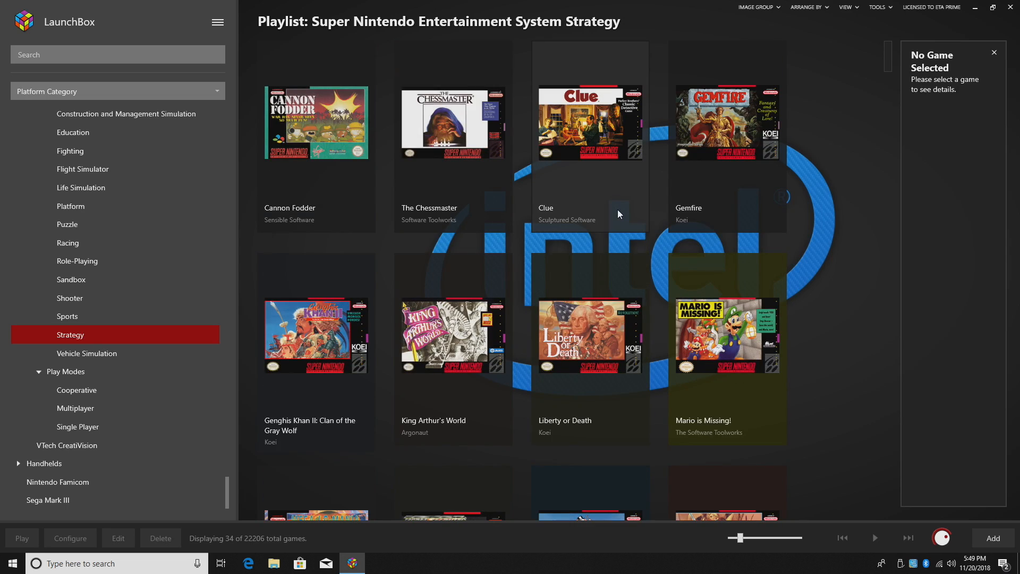
{"action": "left_click", "coordinate": [65, 370]}
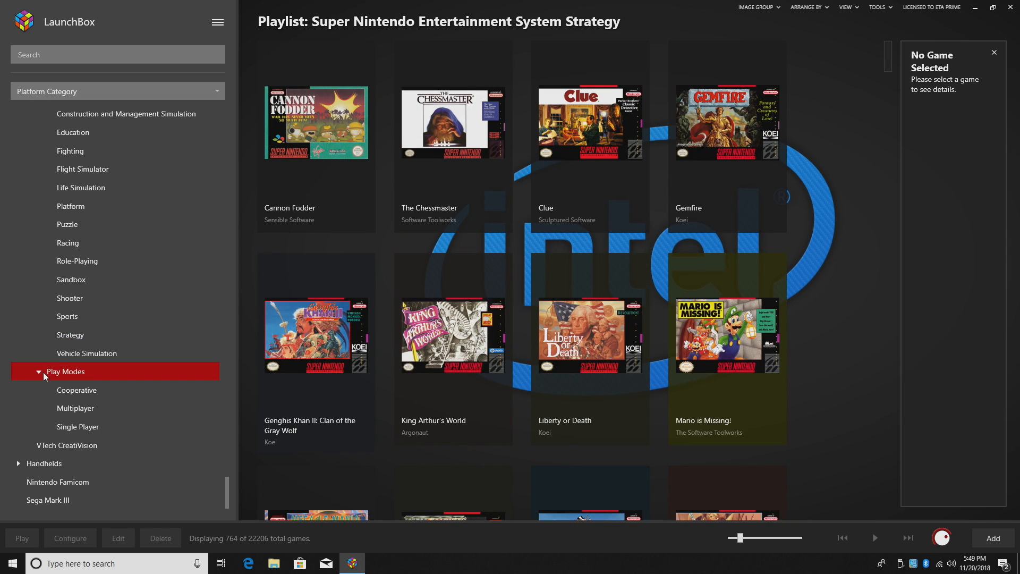
{"action": "left_click", "coordinate": [758, 7]}
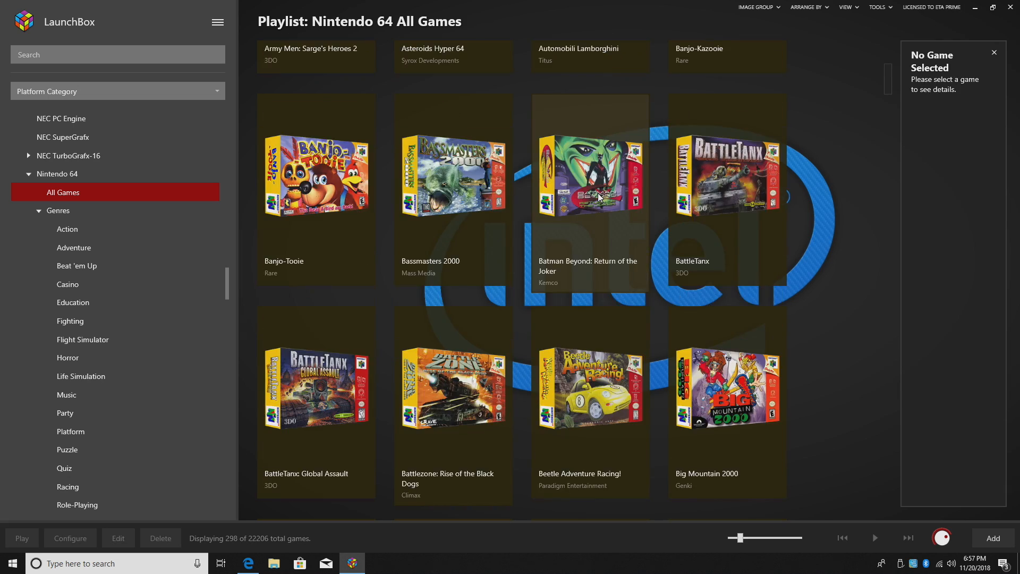
View the Nintendo 64 Action playlist with 3D box artwork
{"action": "left_click", "coordinate": [67, 230]}
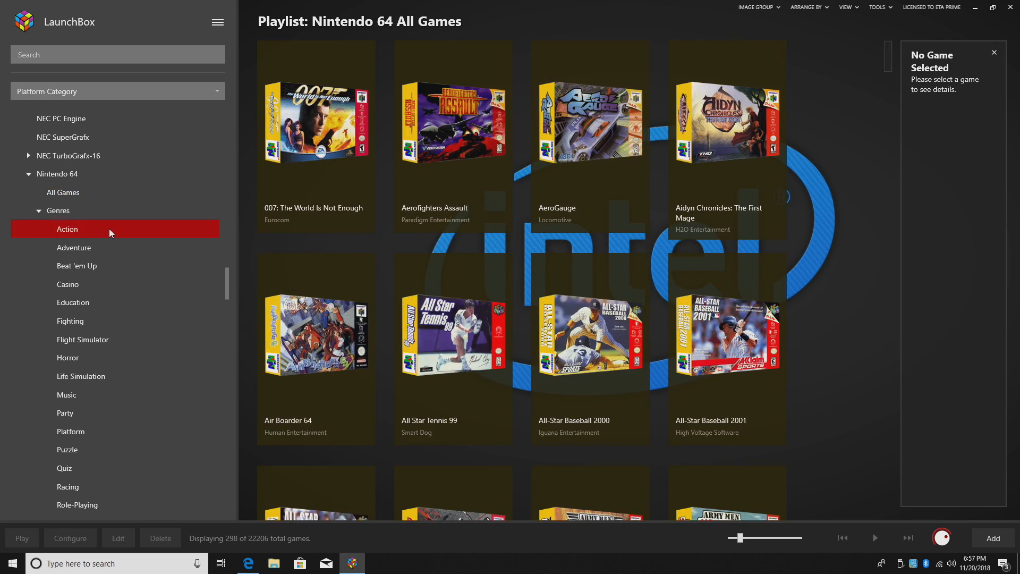
{"action": "left_click", "coordinate": [67, 229]}
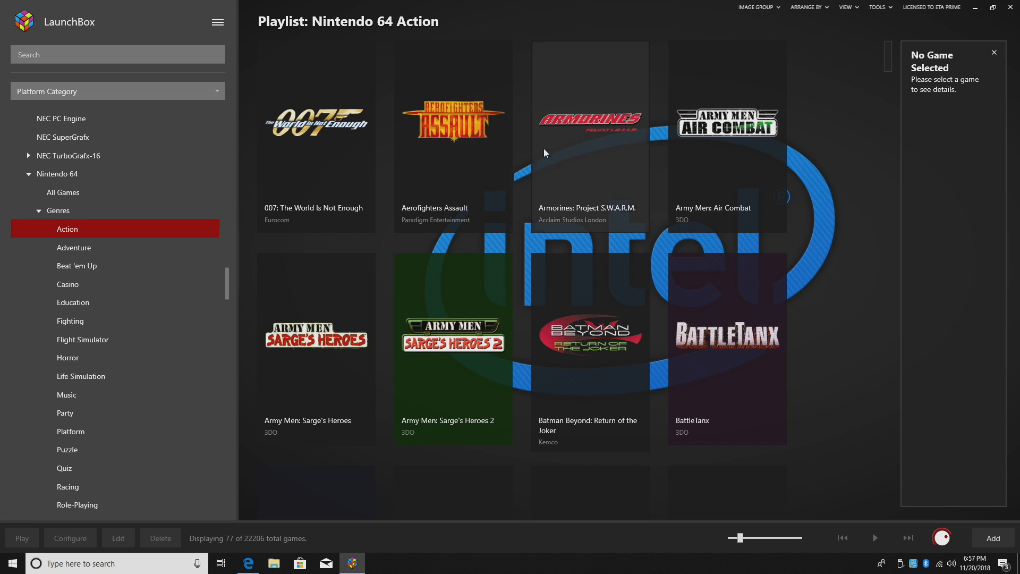
{"action": "left_click", "coordinate": [756, 8]}
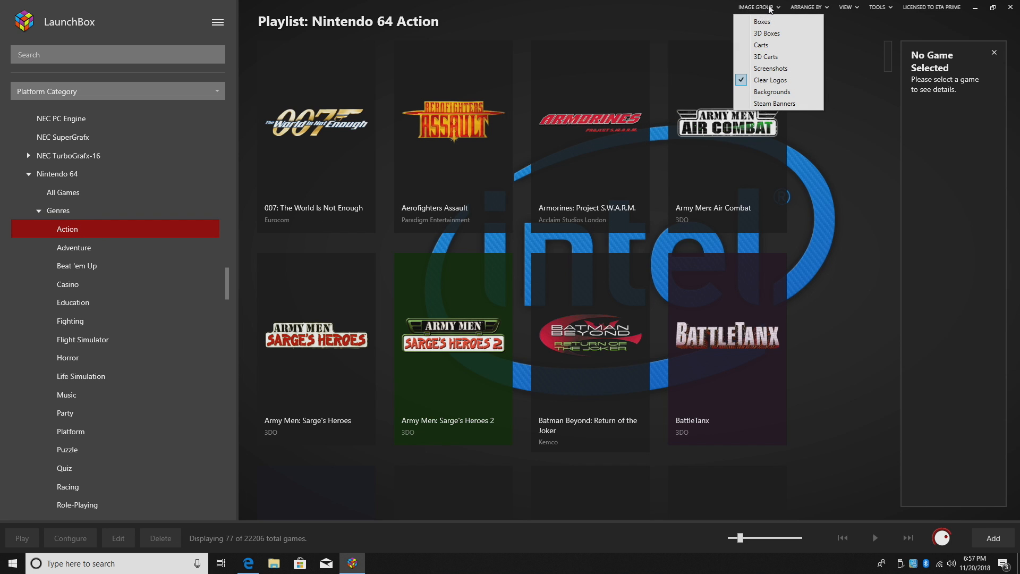
{"action": "left_click", "coordinate": [760, 21]}
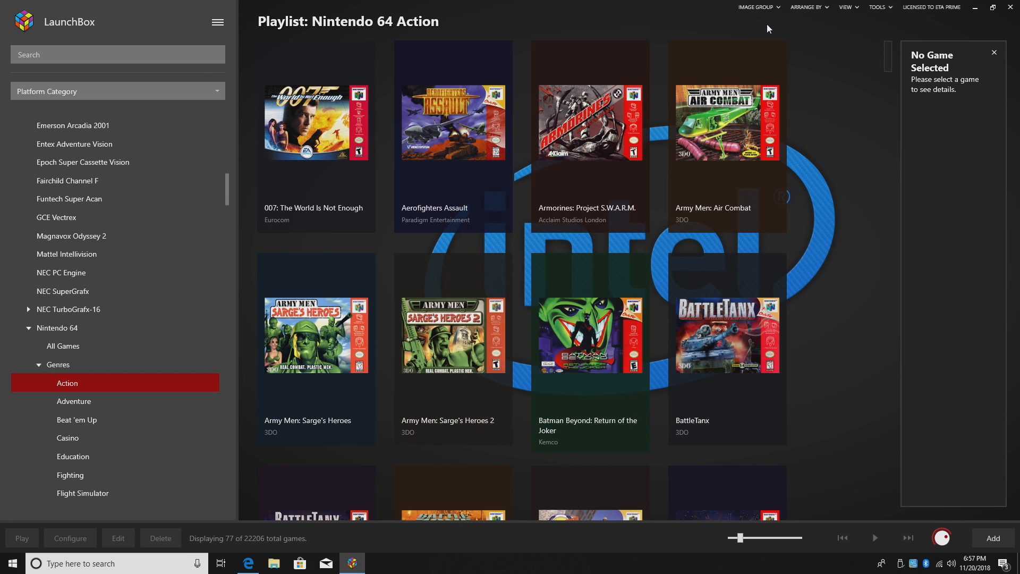
{"action": "mouse_move", "coordinate": [757, 7]}
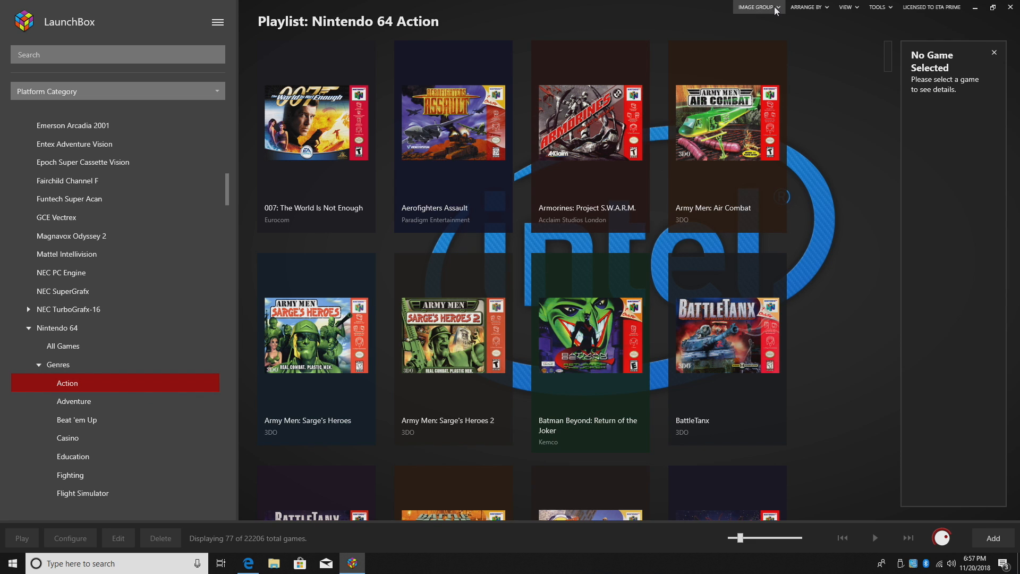
{"action": "mouse_move", "coordinate": [507, 259]}
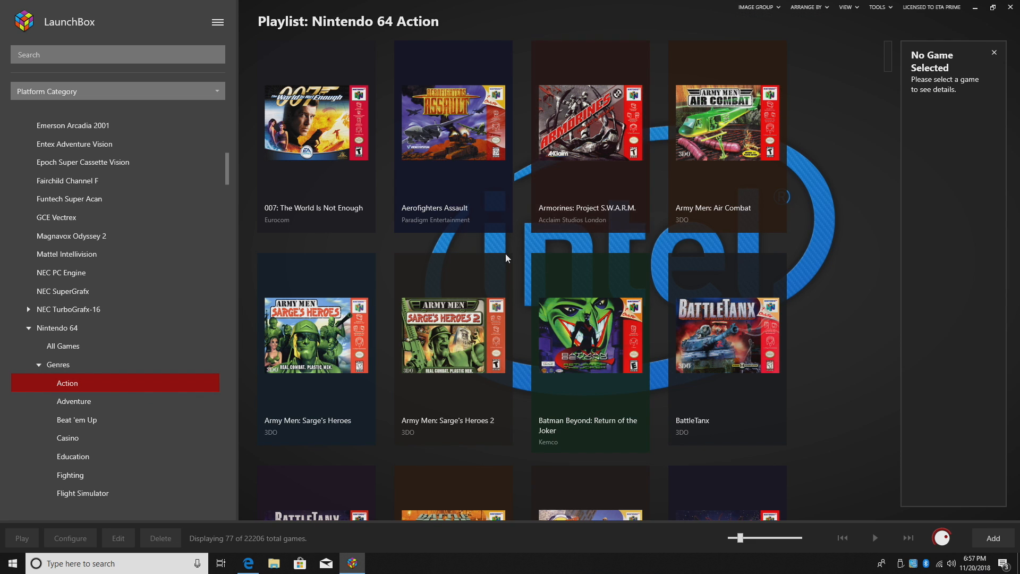
{"action": "scroll", "scroll_direction": "down", "scroll_amount": 3}
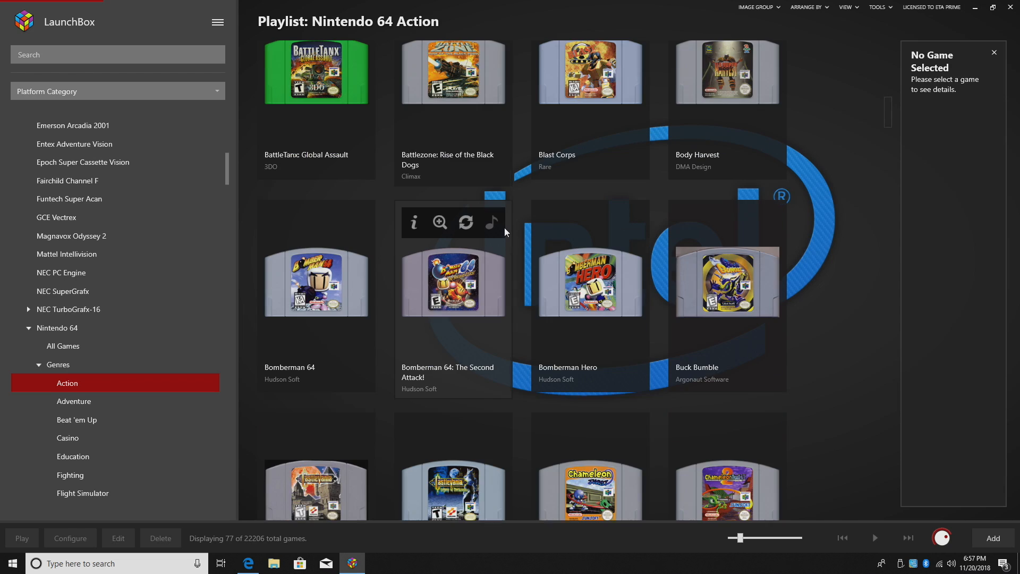
{"action": "scroll", "scroll_direction": "down", "scroll_amount": 3}
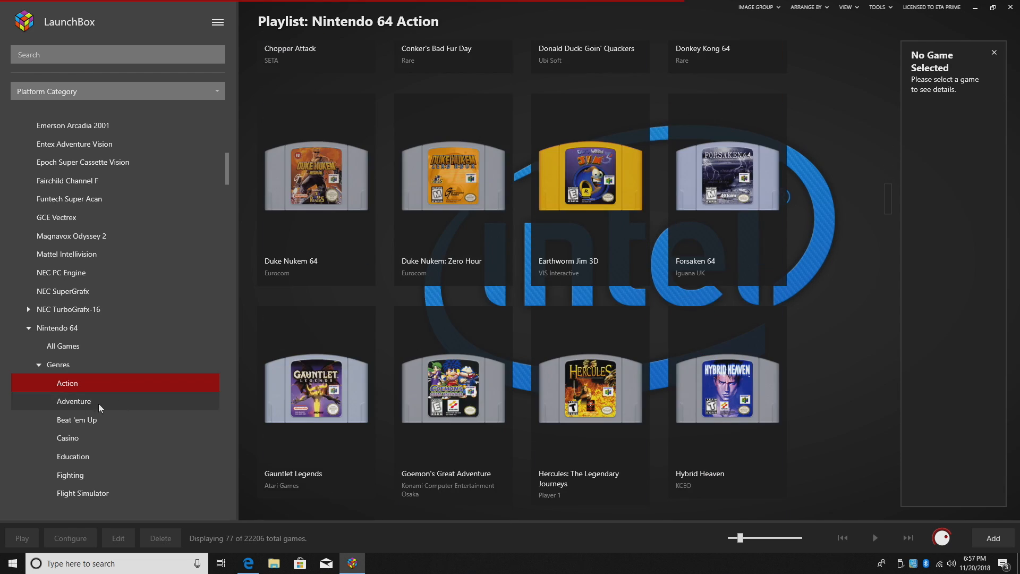
View the Adventure and Platform playlists, trying screenshots then switching back to 3D box art
{"action": "left_click", "coordinate": [75, 401]}
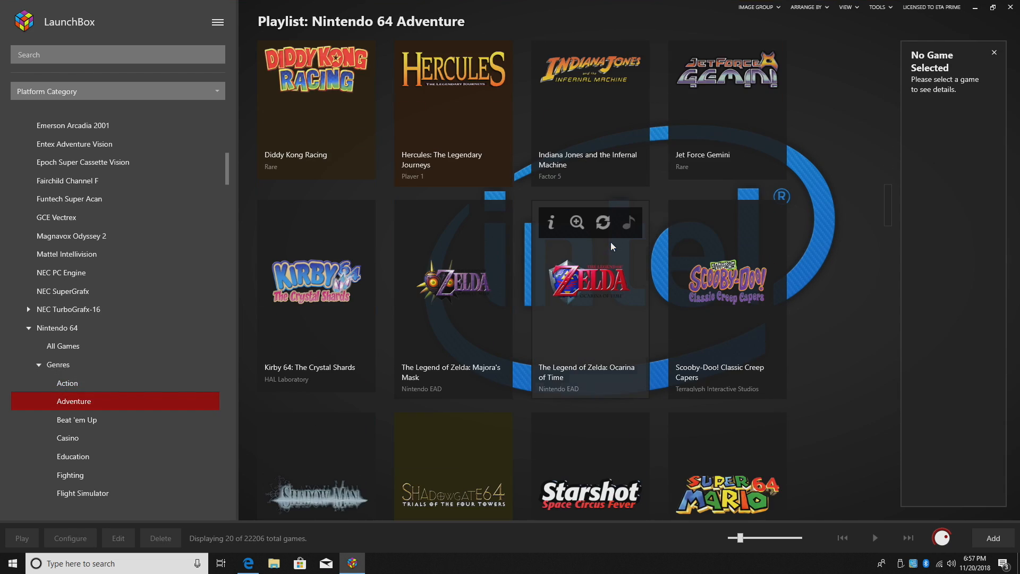
{"action": "left_click", "coordinate": [757, 7]}
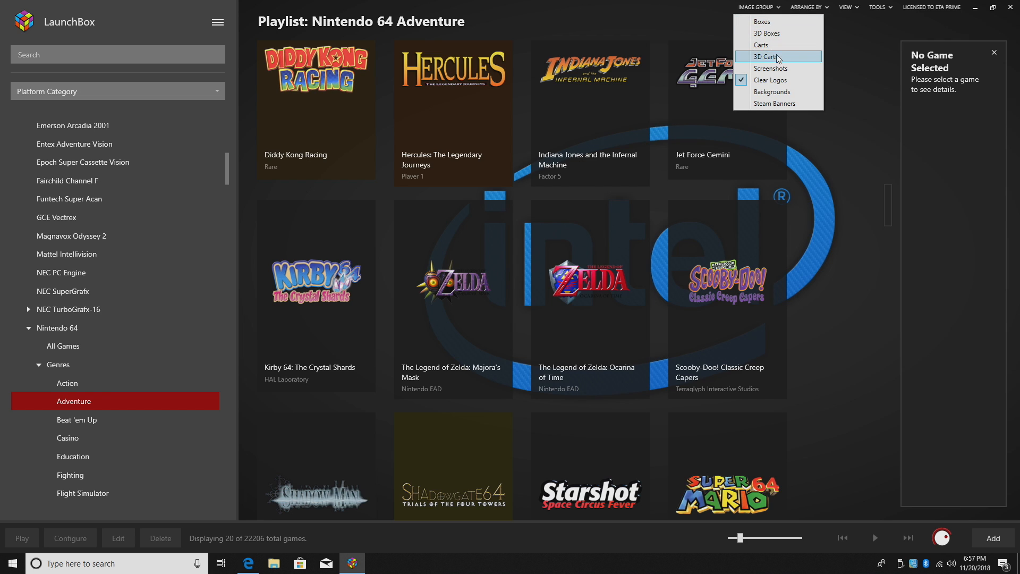
{"action": "left_click", "coordinate": [769, 68]}
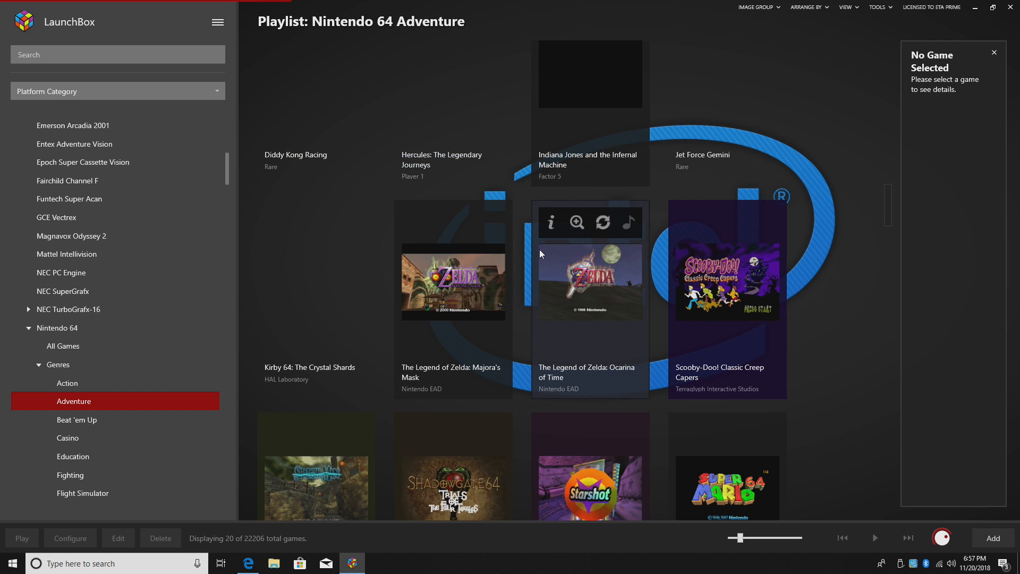
{"action": "scroll", "scroll_direction": "down", "scroll_amount": 3}
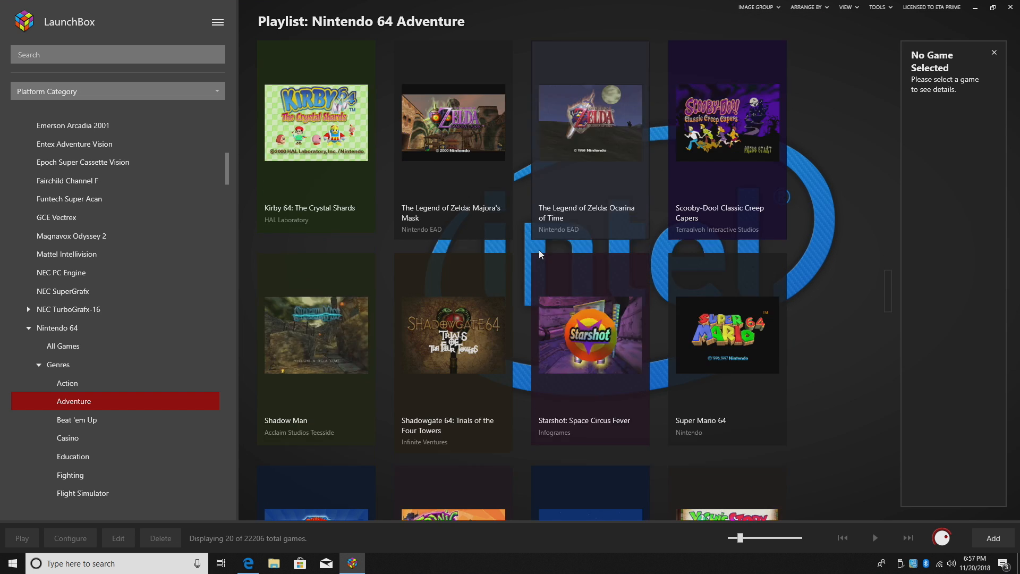
{"action": "scroll", "scroll_direction": "down", "scroll_amount": 3}
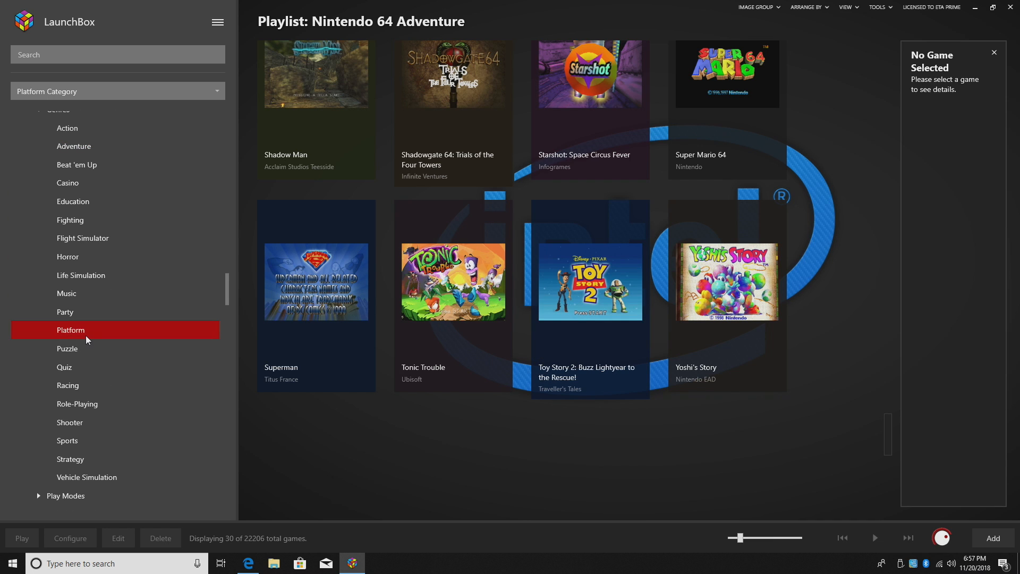
{"action": "left_click", "coordinate": [756, 8]}
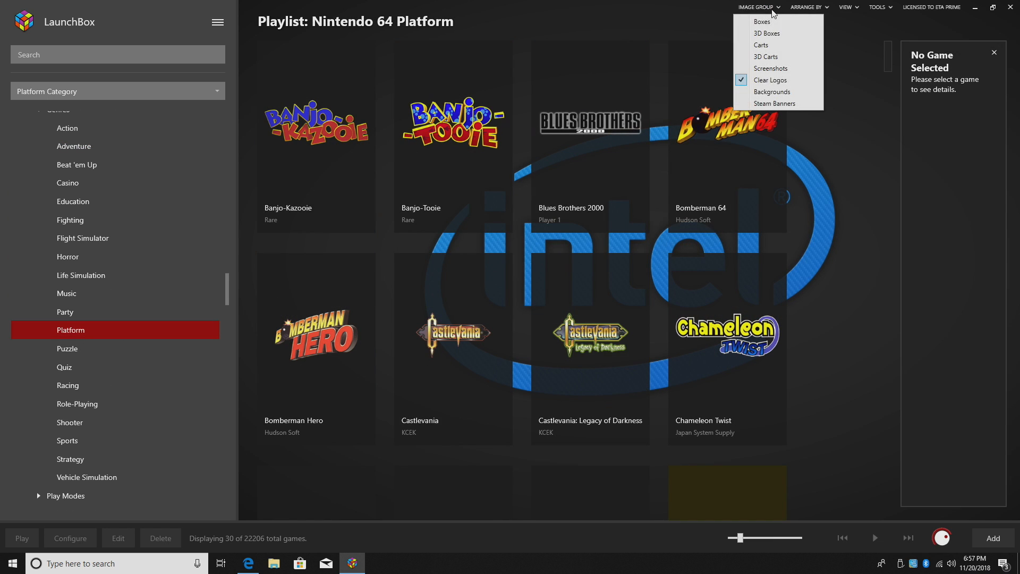
{"action": "left_click", "coordinate": [760, 22]}
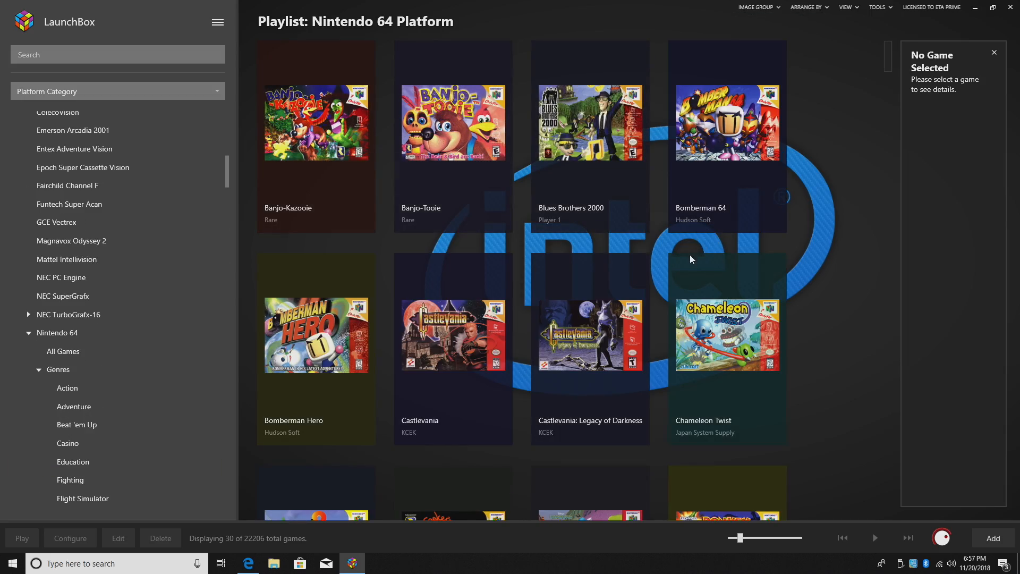